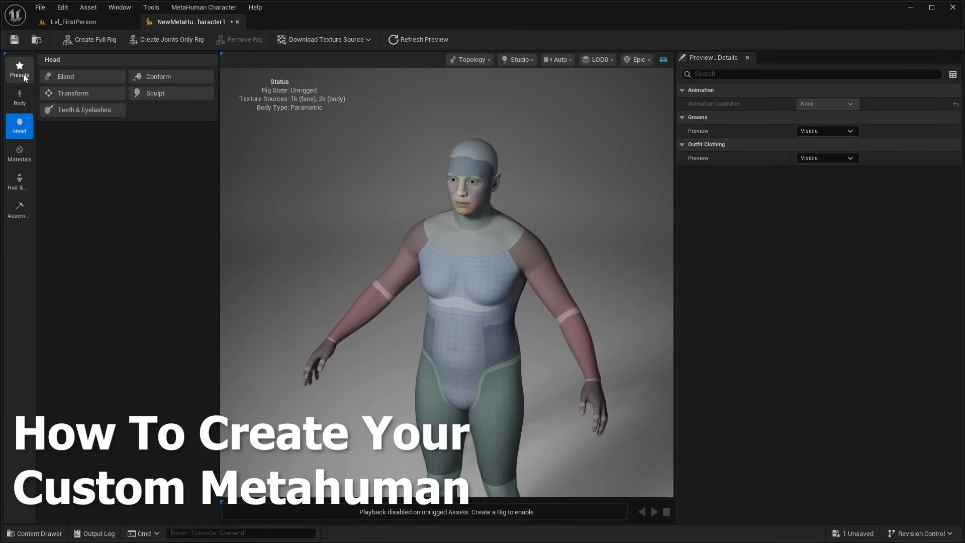
Step: Confirm engine 5.6.0's installation options have MetaHuman Creator Core Data ticked
click(19, 73)
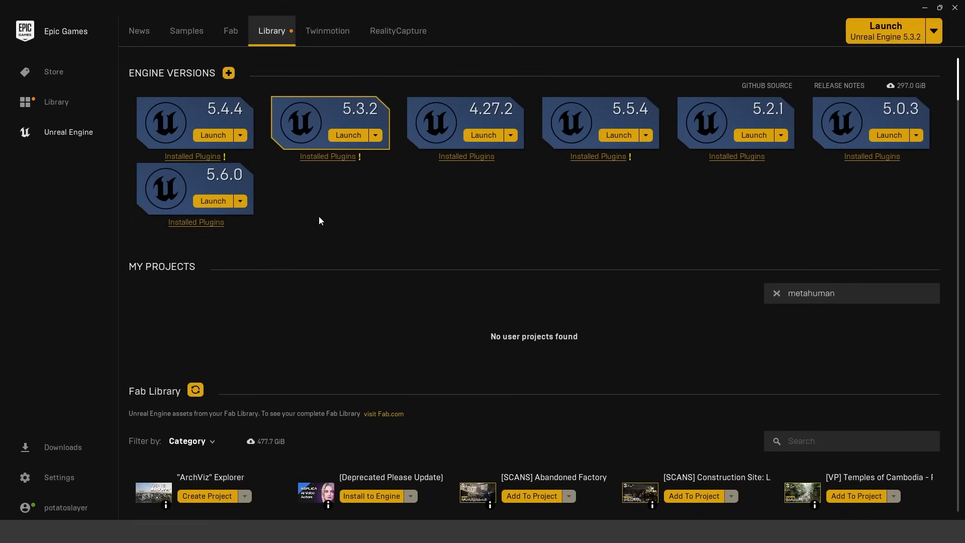
mouse_move(465, 207)
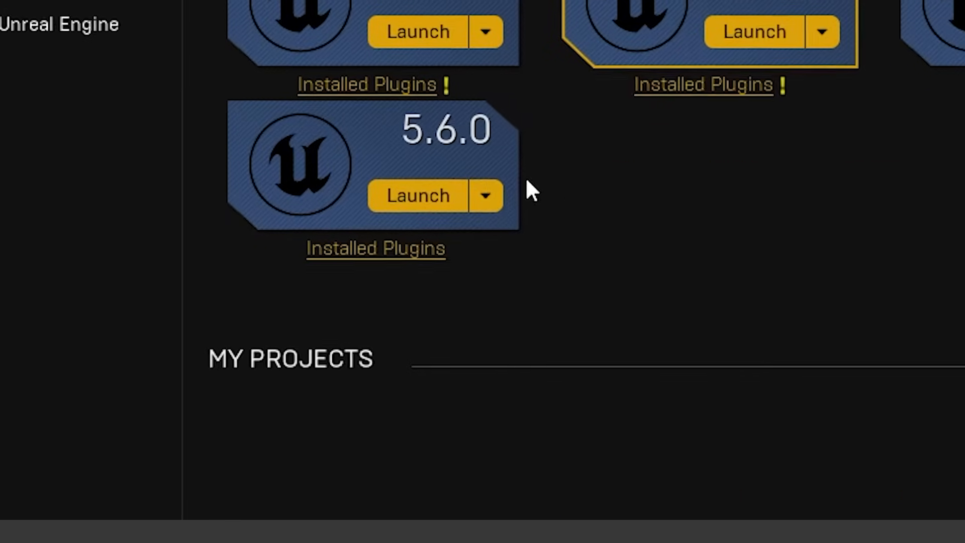
click(487, 195)
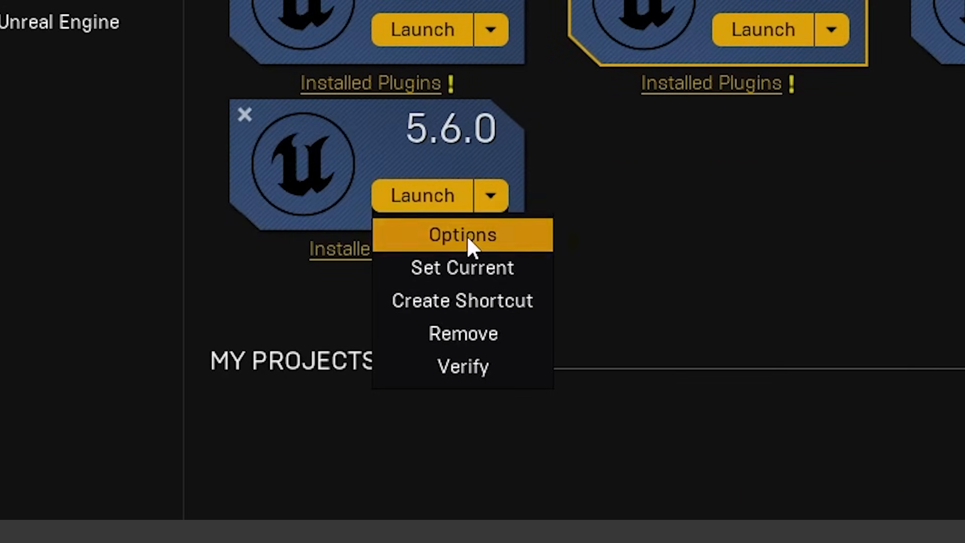
click(463, 235)
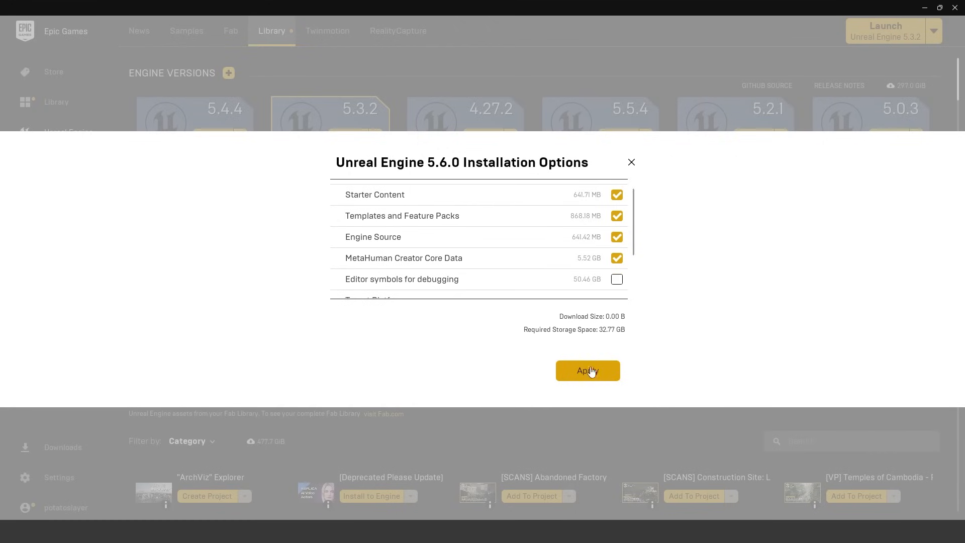
mouse_move(632, 165)
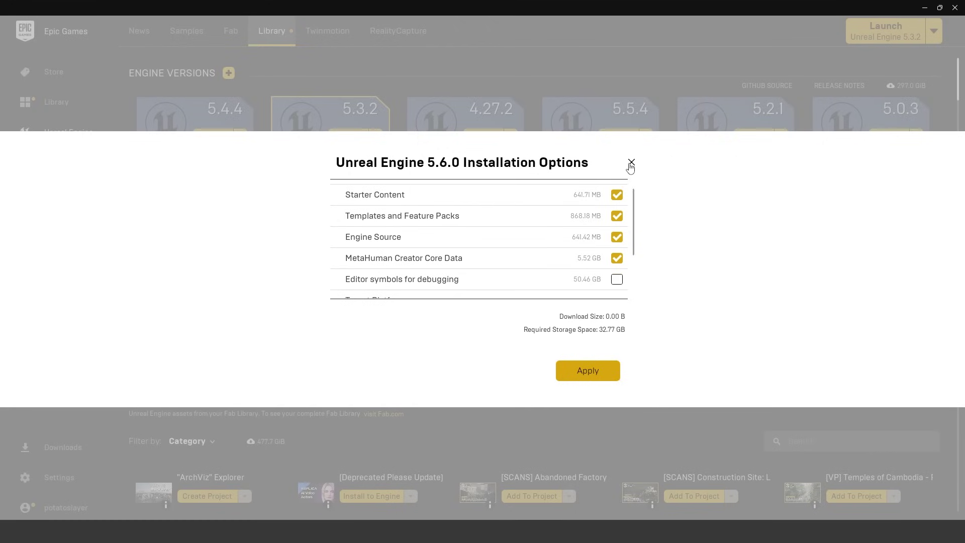
click(632, 163)
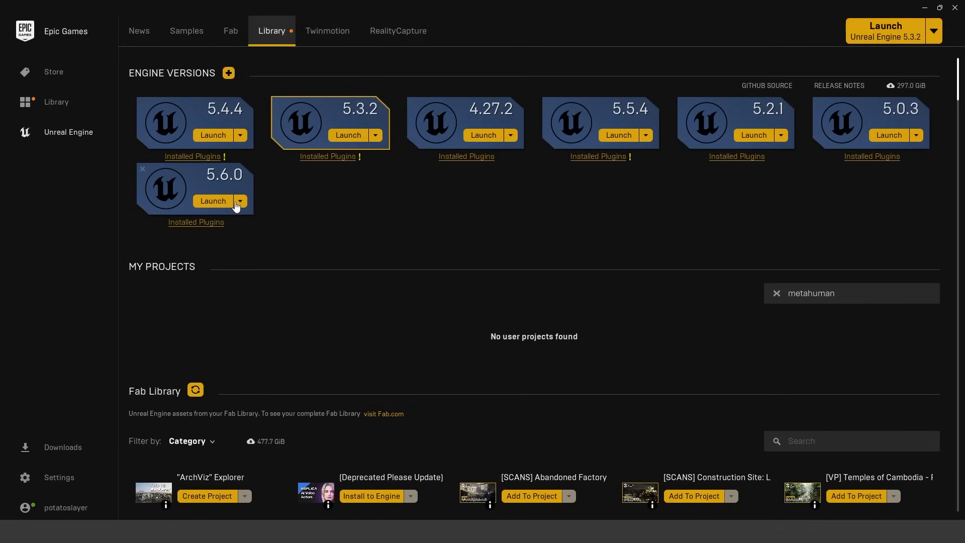
Step: Make 5.6.0 the current engine version via Set Current
click(239, 201)
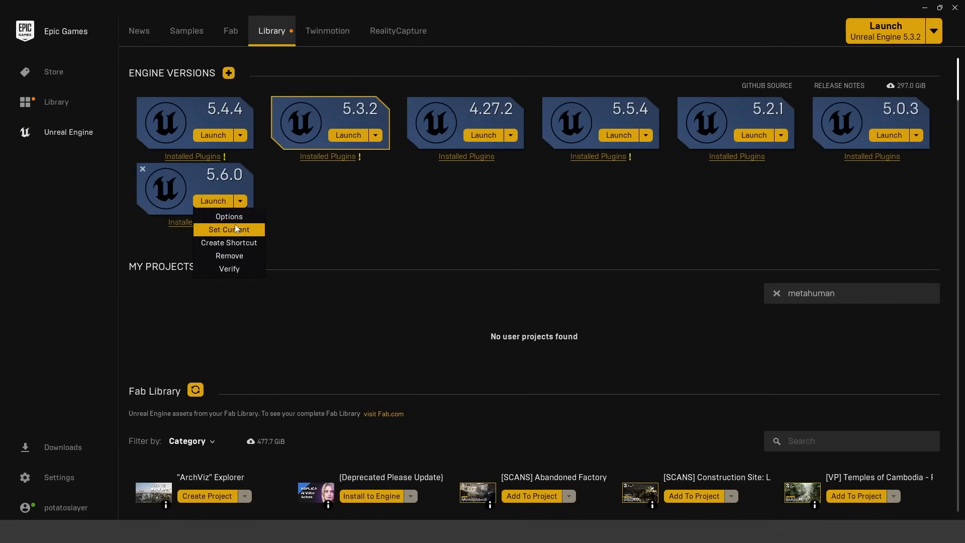
click(230, 216)
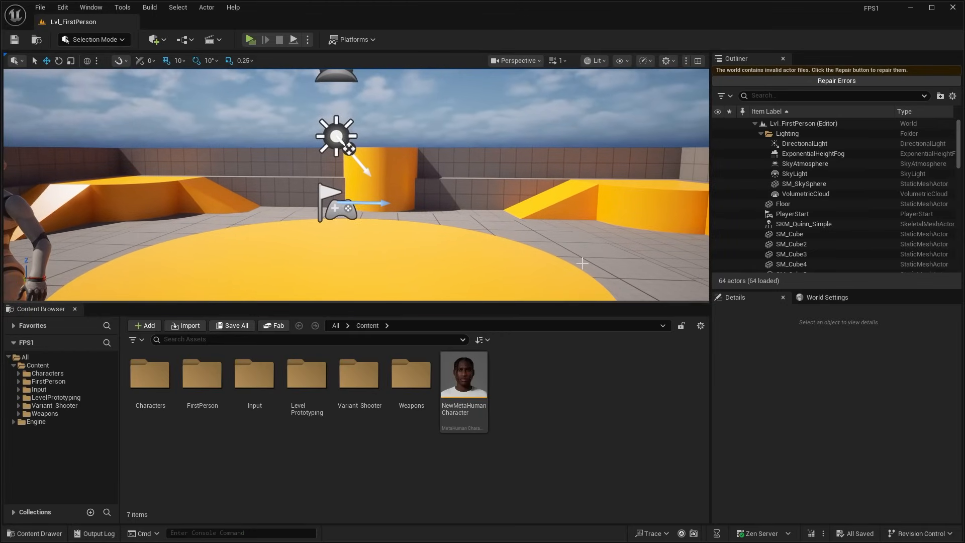
mouse_move(557, 370)
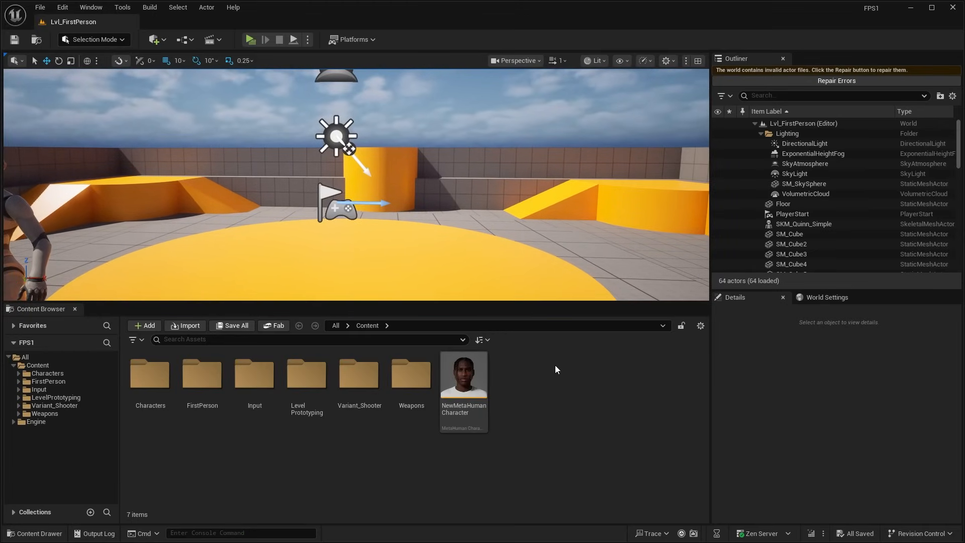
mouse_move(552, 366)
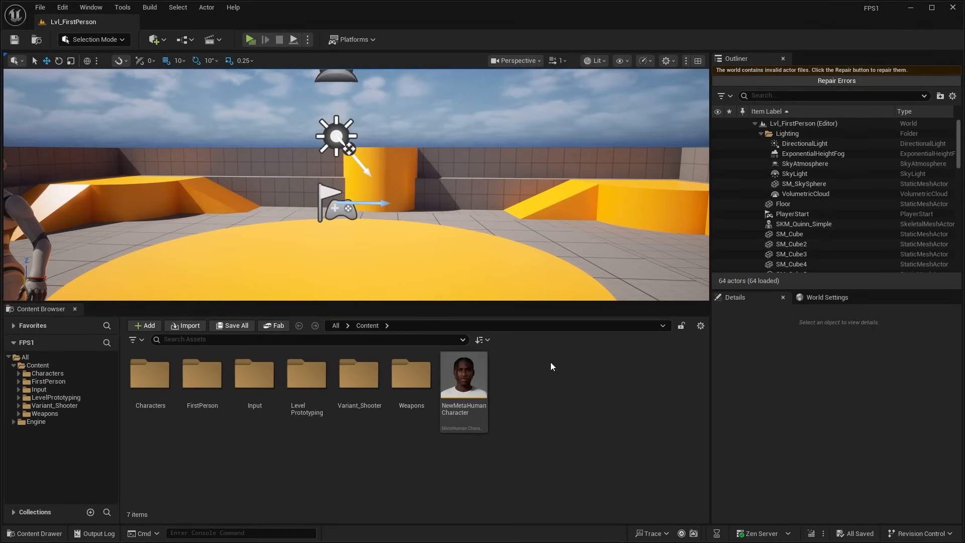
Step: Show the project's plugin list filtered by 'metahuman'
click(60, 8)
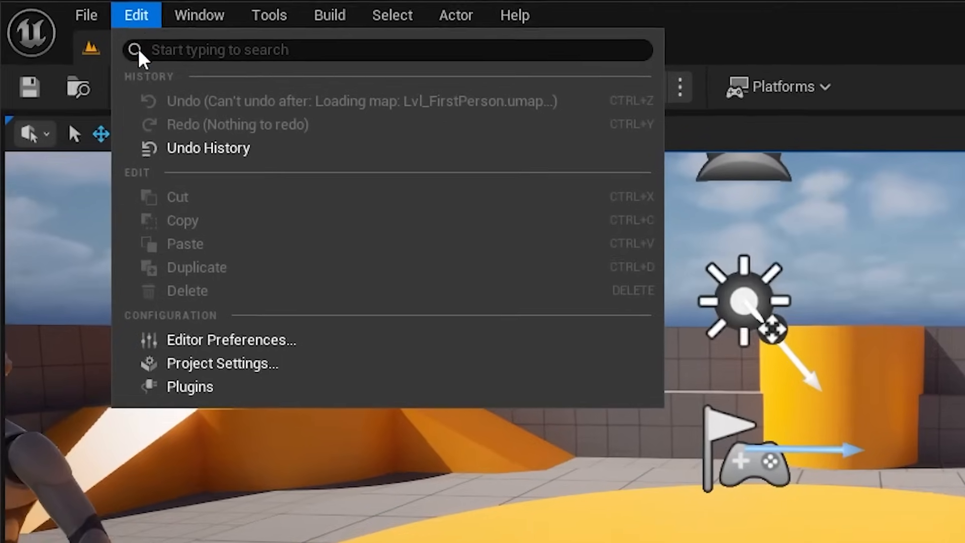
click(189, 386)
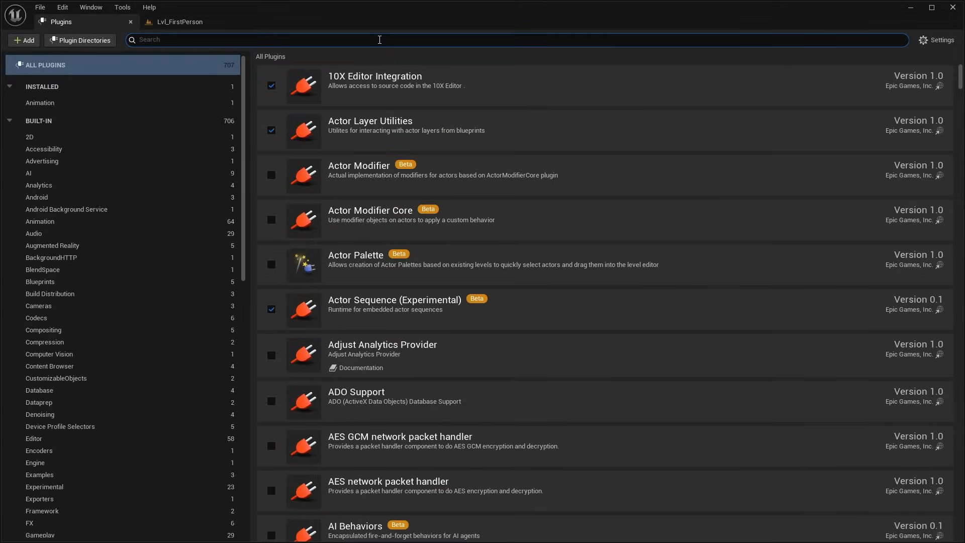
text(metahuman)
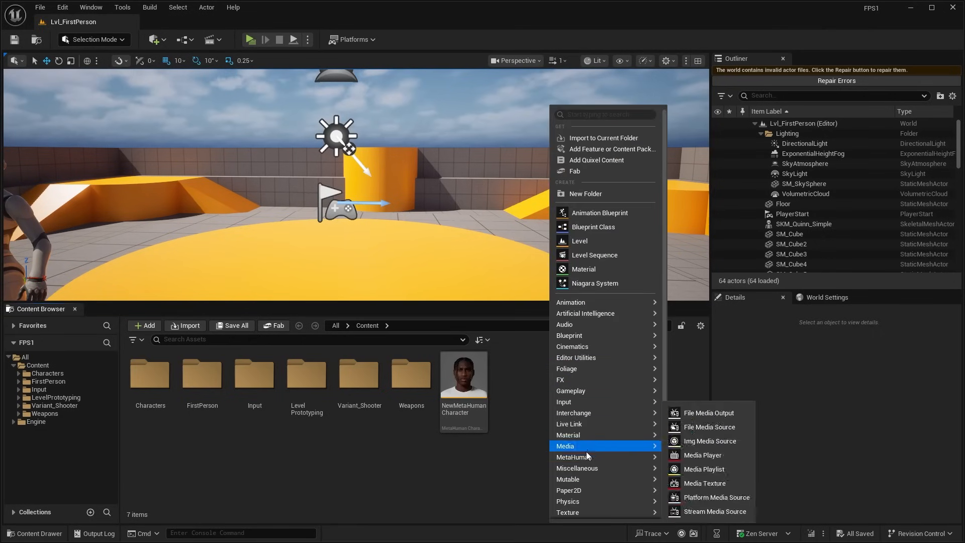
mouse_move(574, 456)
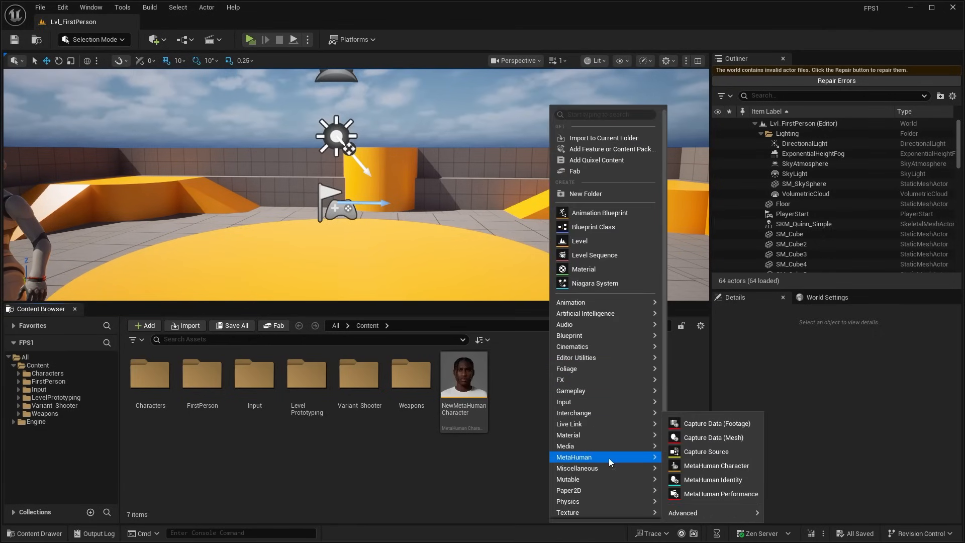
mouse_move(716, 466)
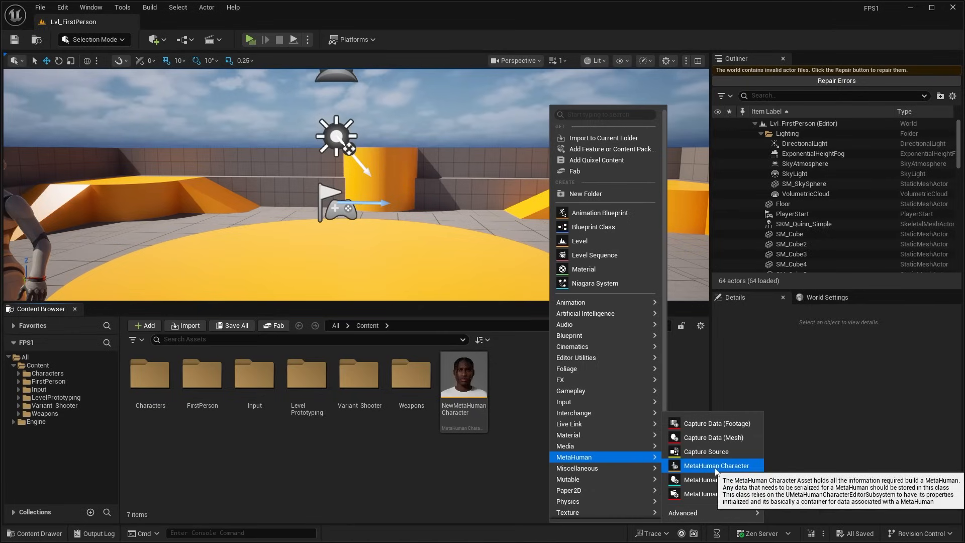
Step: Create NewMetaHumanCharacter1 in the Content folder and open it in the character editor
click(716, 466)
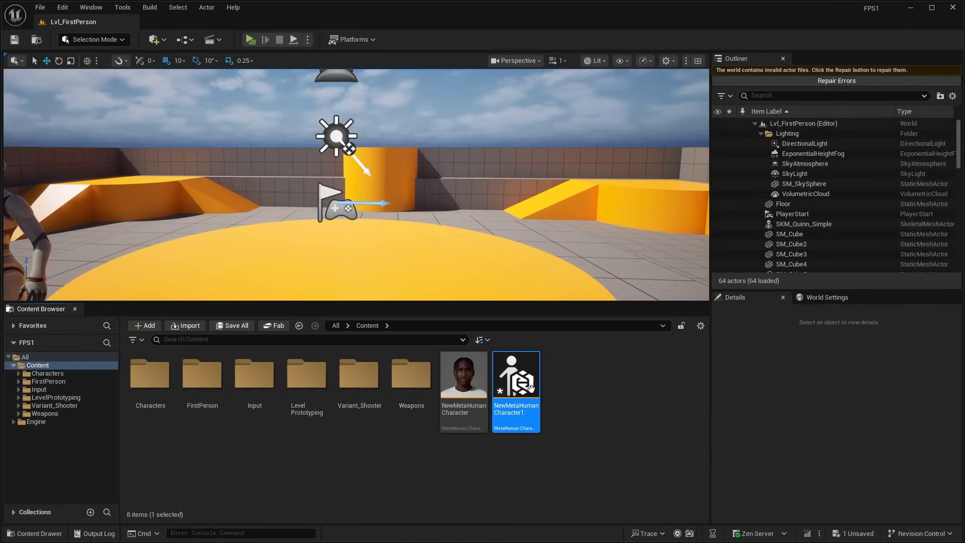
double_click(516, 374)
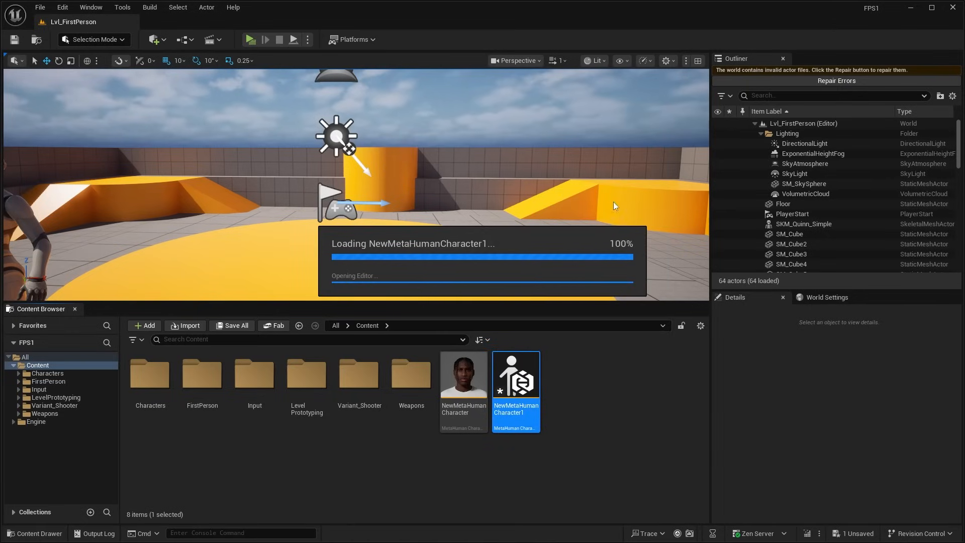
double_click(515, 374)
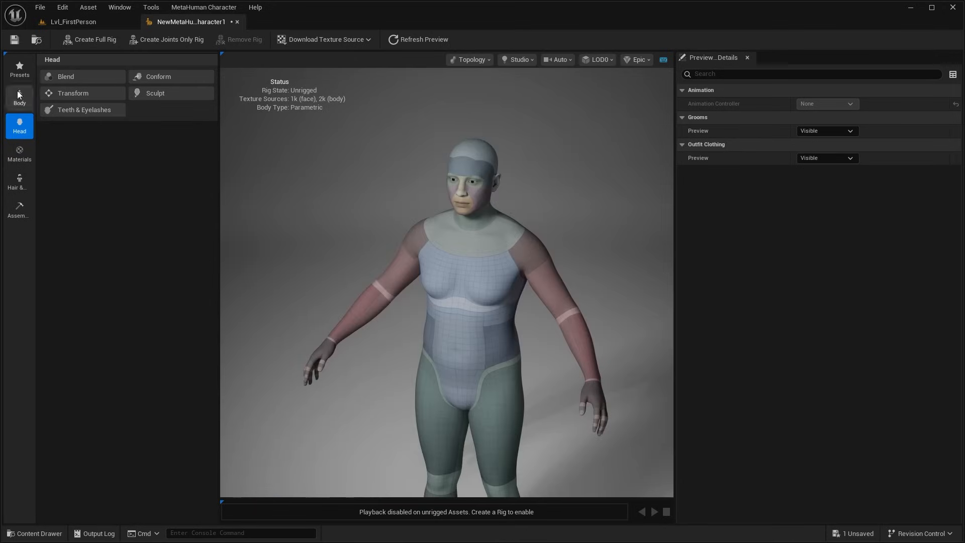
mouse_move(19, 68)
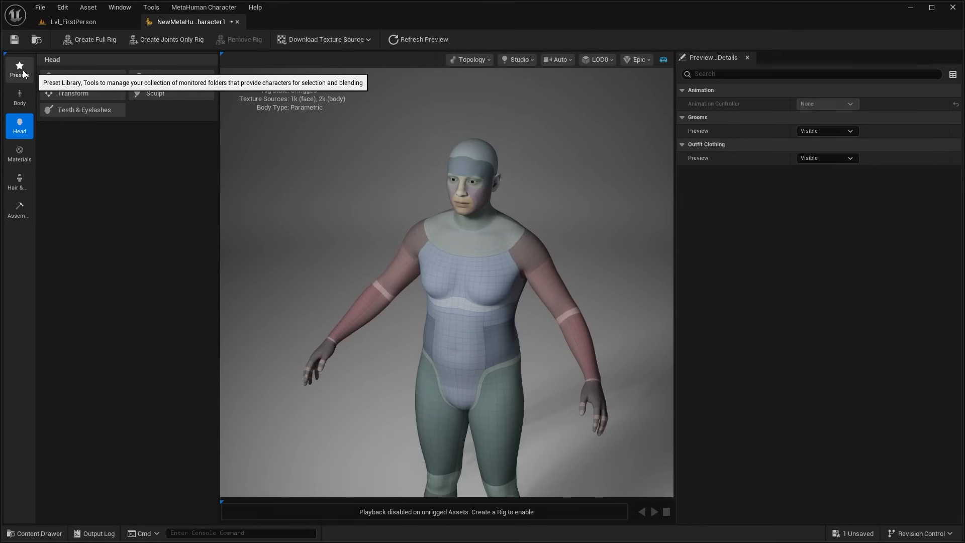
Step: Load the Cameron preset with braids and white t-shirt into the character preview
click(19, 68)
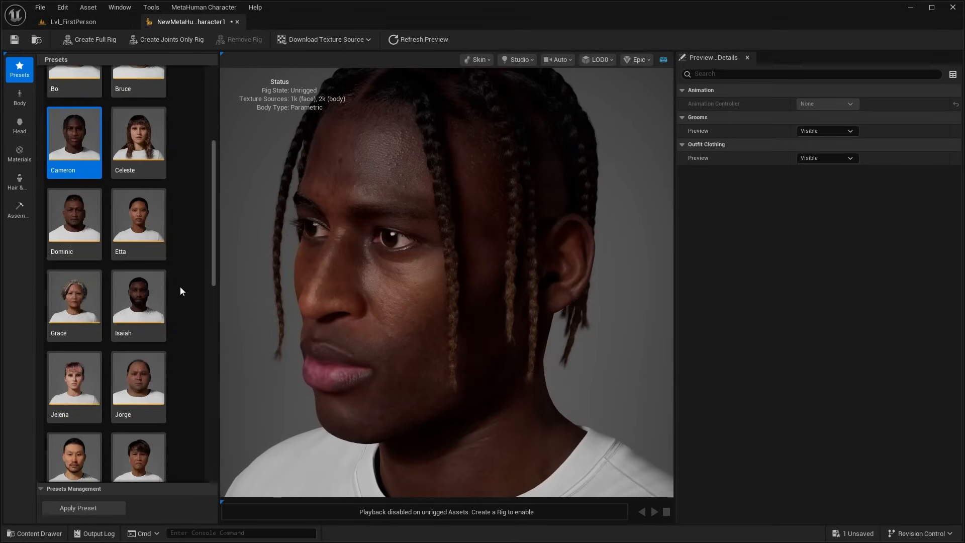
scroll(down, 3)
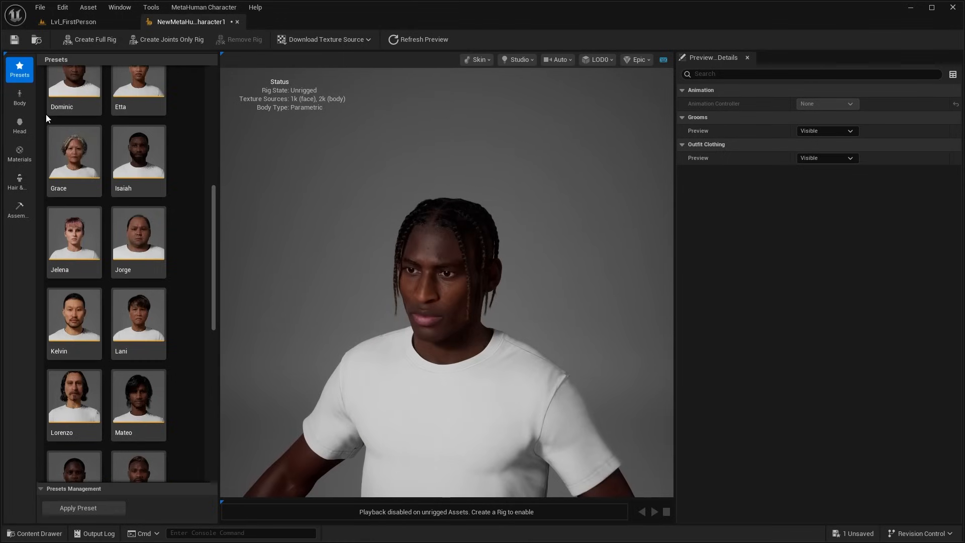
Step: Blend the thigh and upper-arm regions toward the Bo and Bruce body presets
click(19, 98)
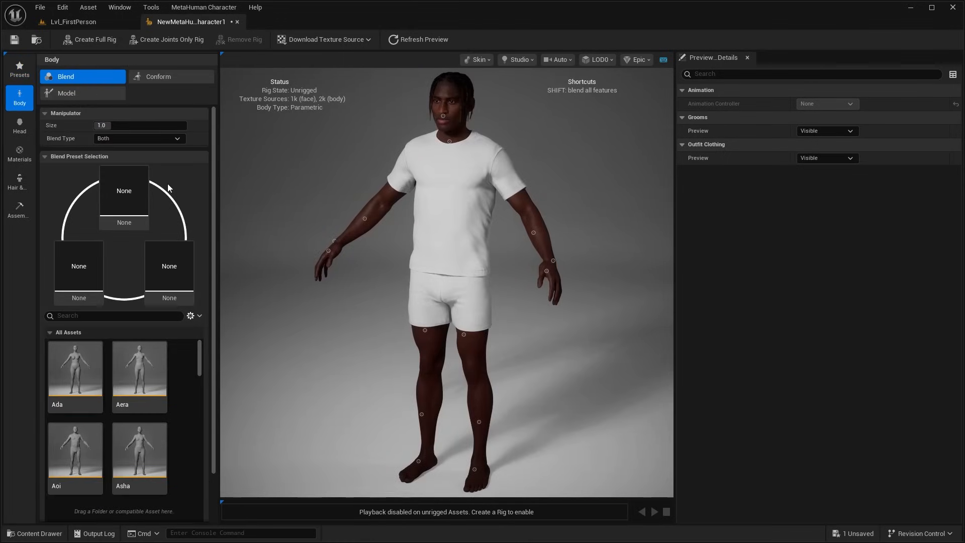
mouse_move(501, 120)
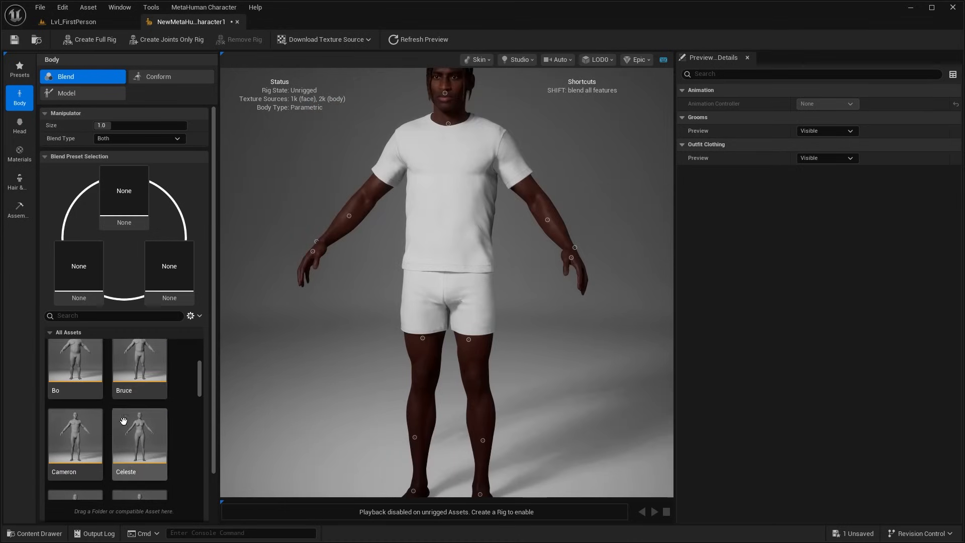
click(74, 368)
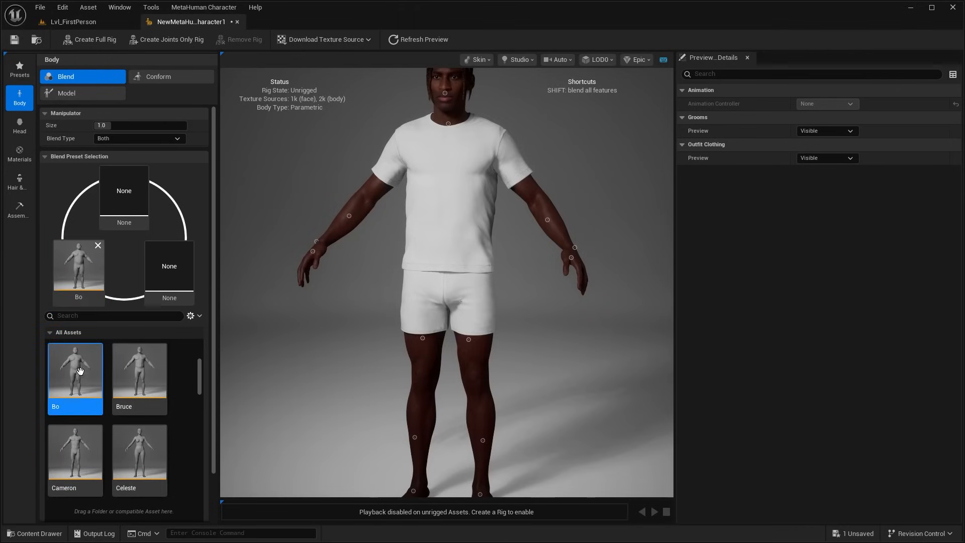
click(139, 376)
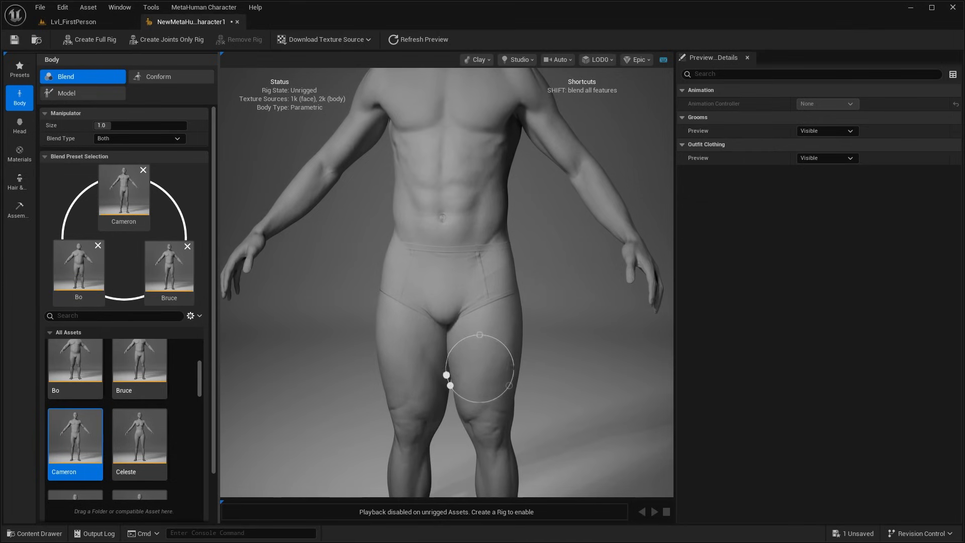
click(477, 60)
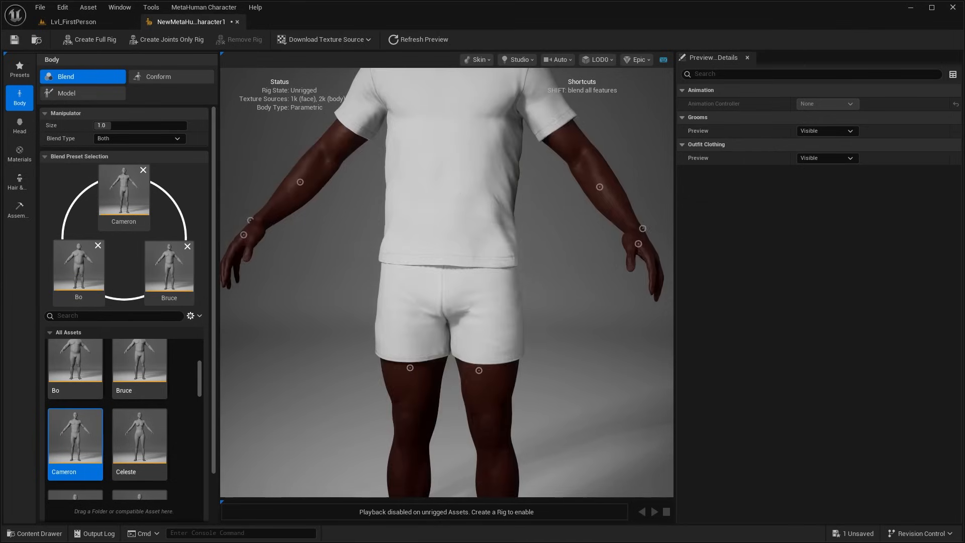
click(476, 59)
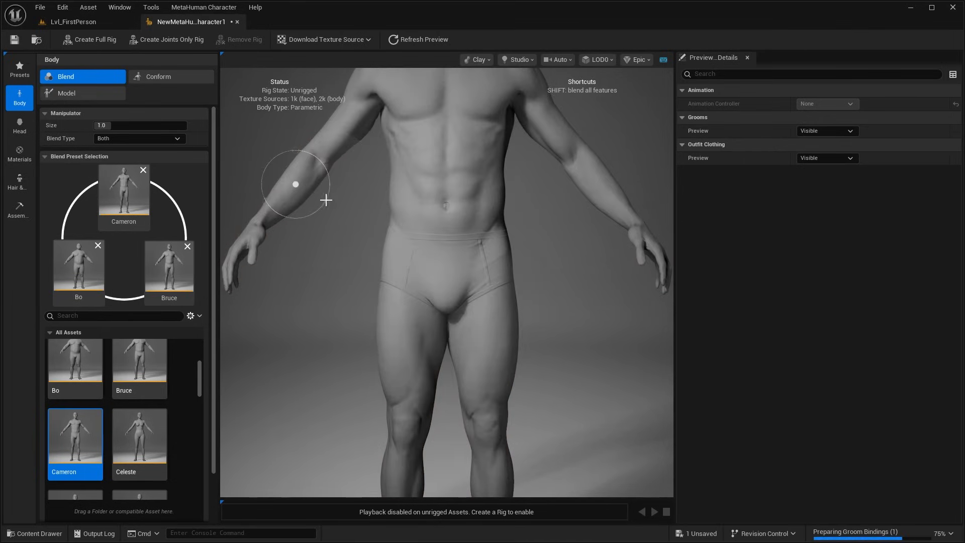
click(75, 93)
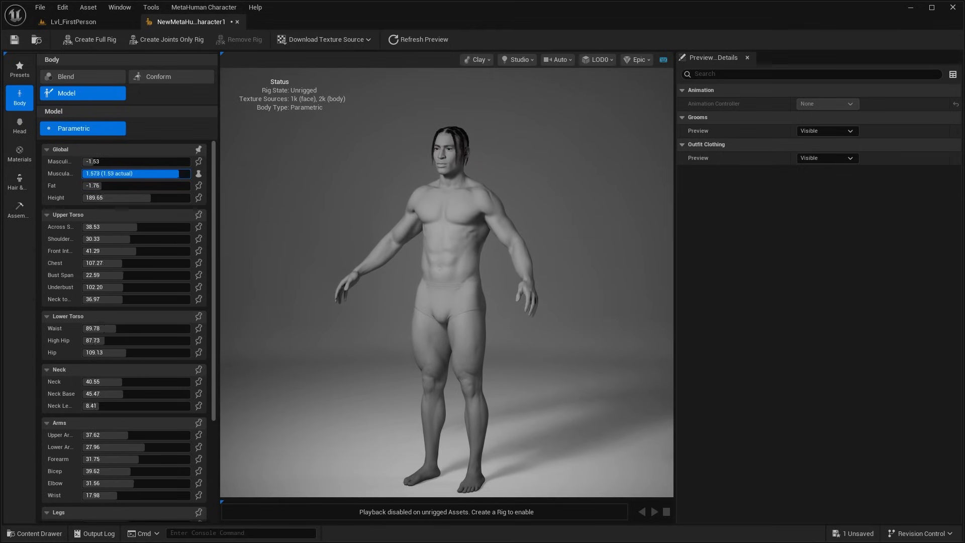
Step: Lower muscularity, raise body fat and reduce chest circumference in the parametric body model
drag(135, 173, 87, 173)
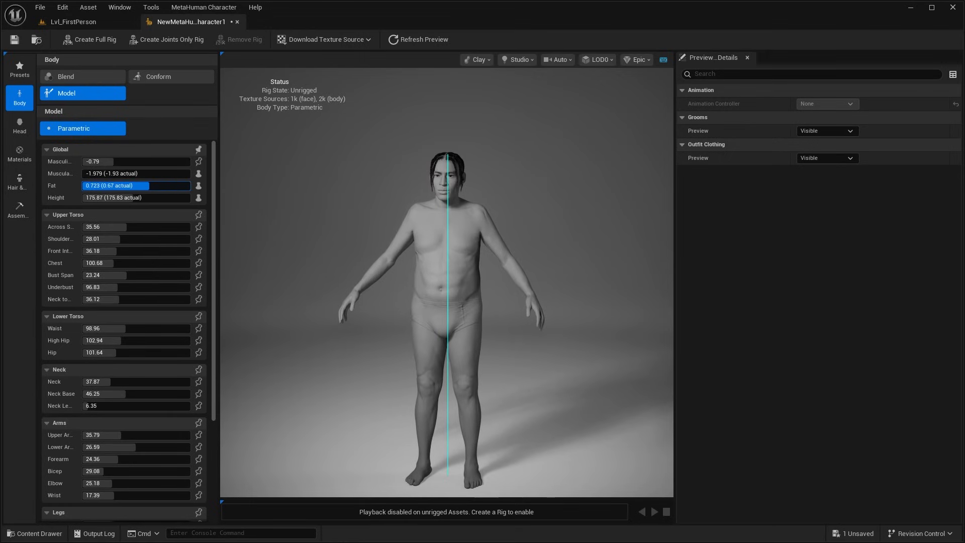
drag(116, 185, 129, 185)
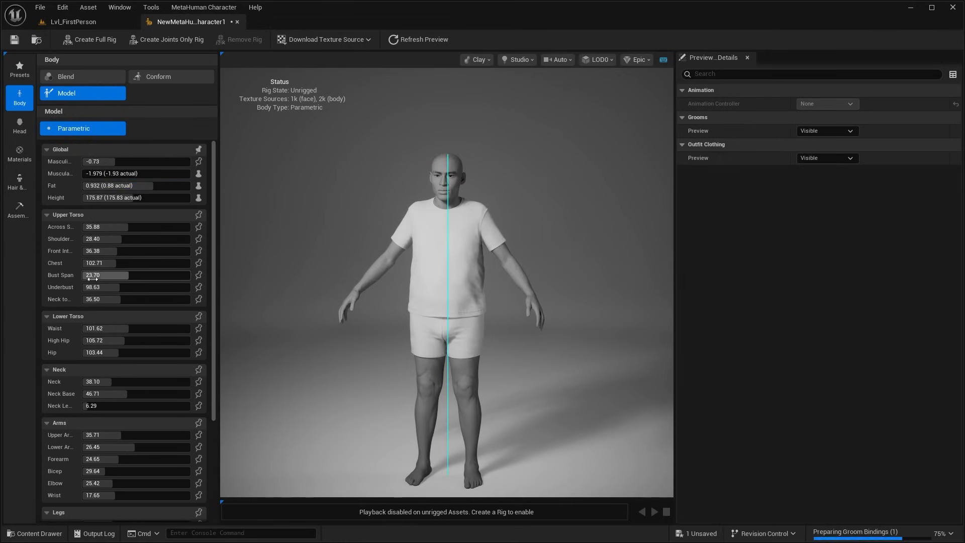
scroll(down, 3)
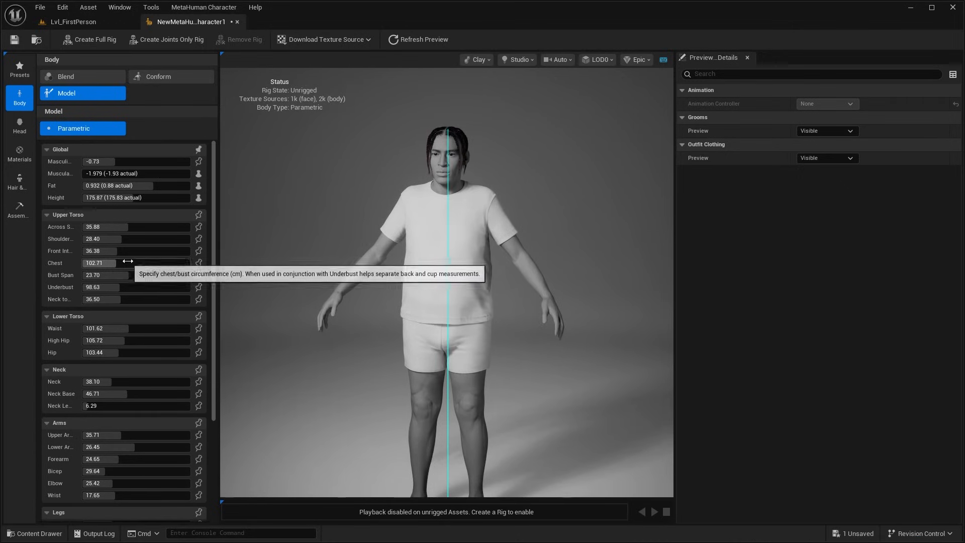
drag(114, 262, 92, 263)
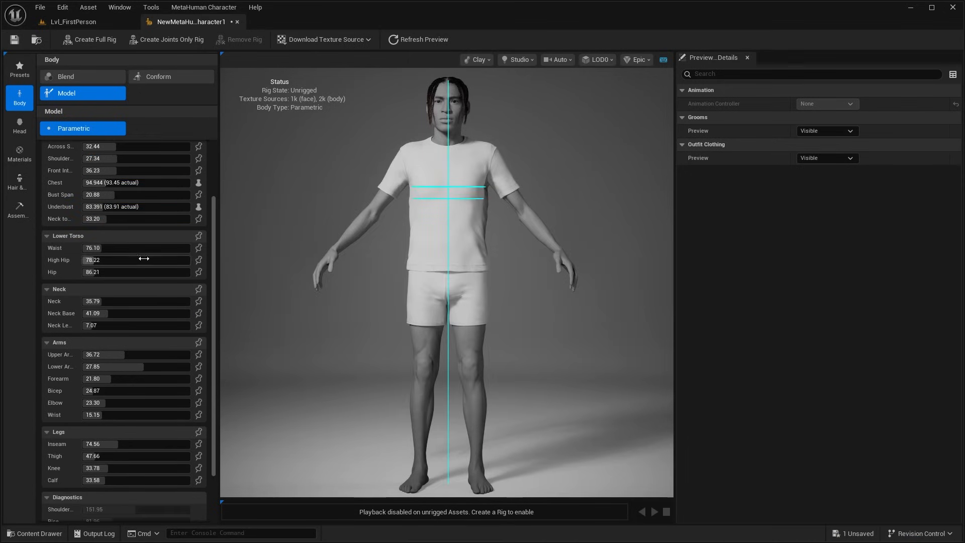
scroll(down, 3)
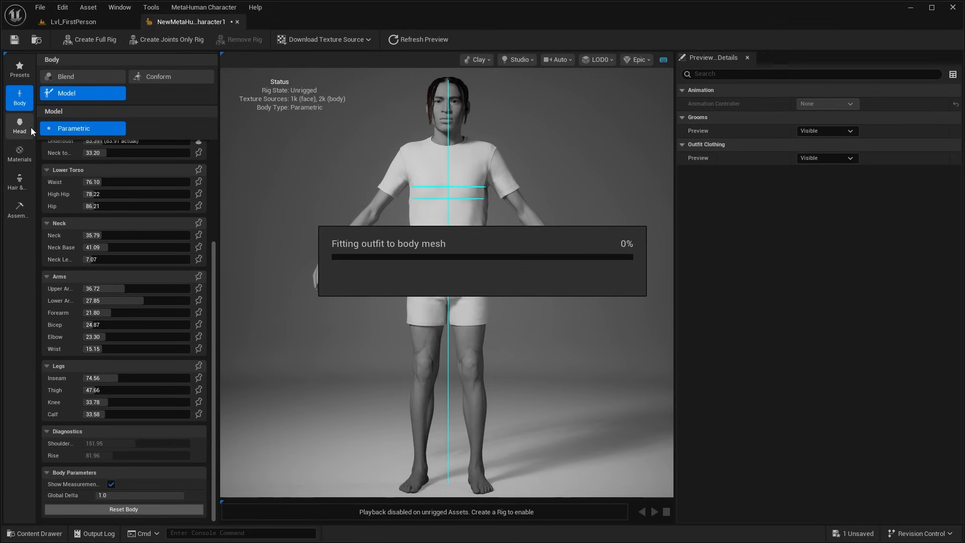
Step: Blend the head's forehead region toward the chosen Aoi/Bo/Cameron preset
click(19, 126)
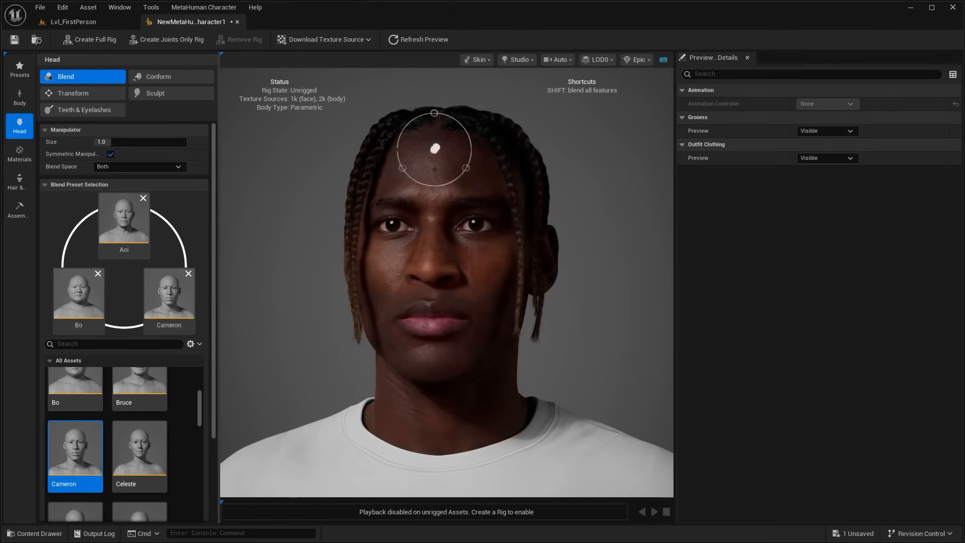
click(19, 153)
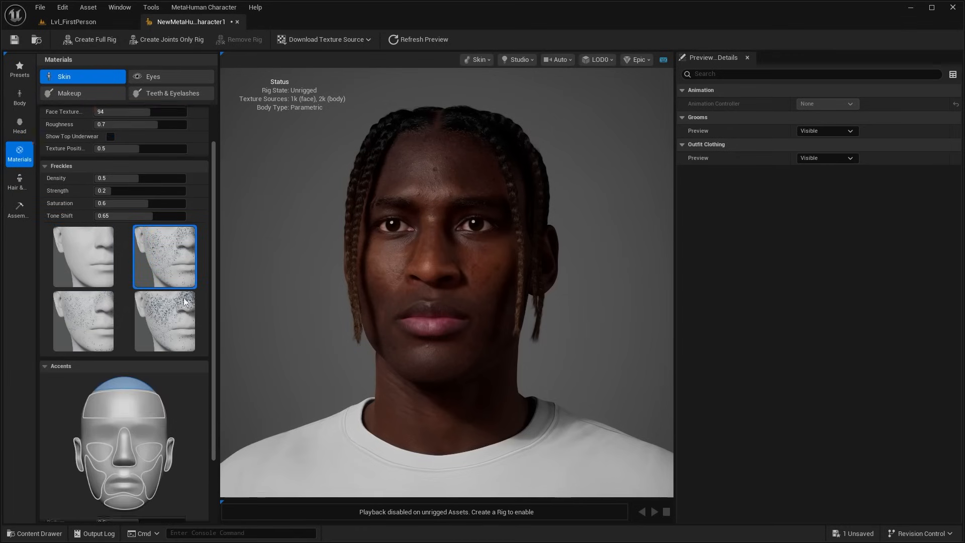
Step: Set skin freckles and slightly higher cheek redness, then review eye and makeup materials
scroll(down, 3)
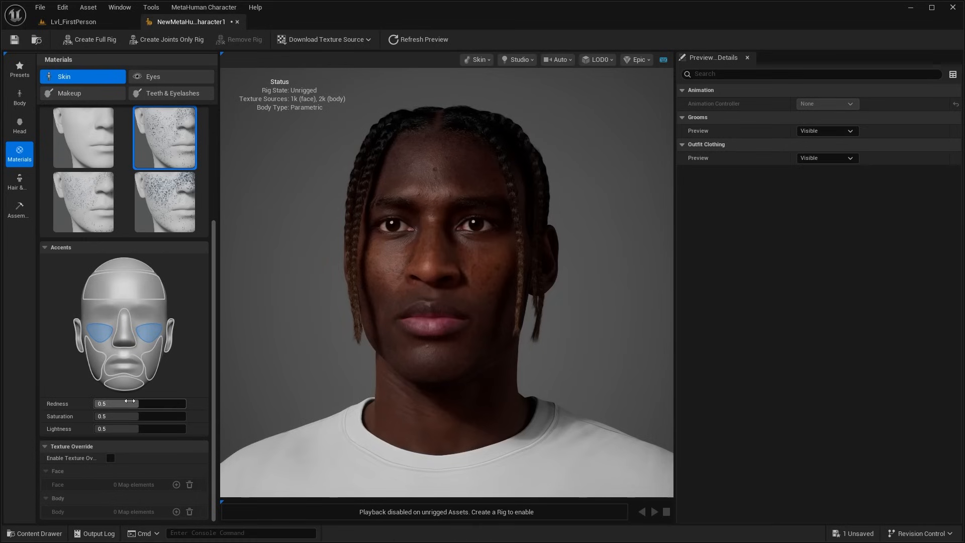
drag(116, 403, 120, 404)
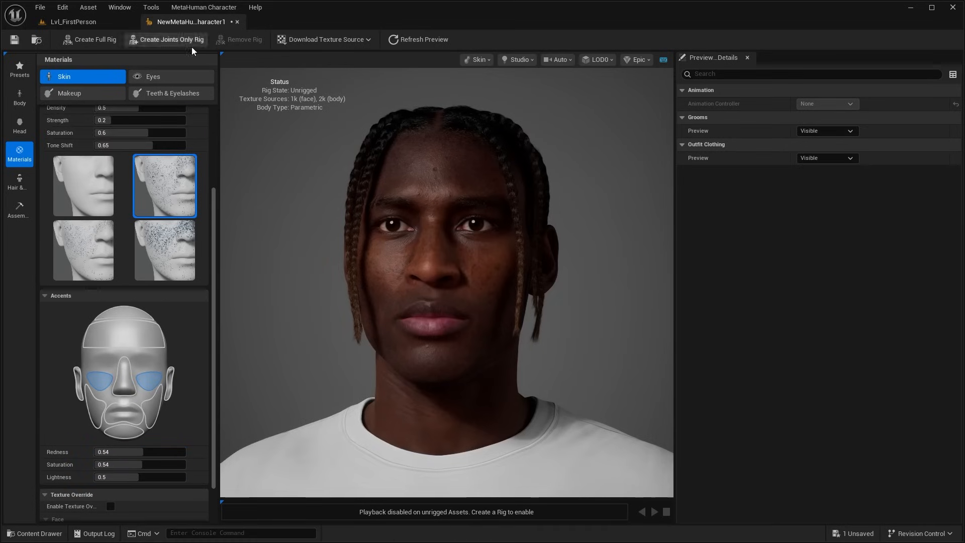
click(171, 76)
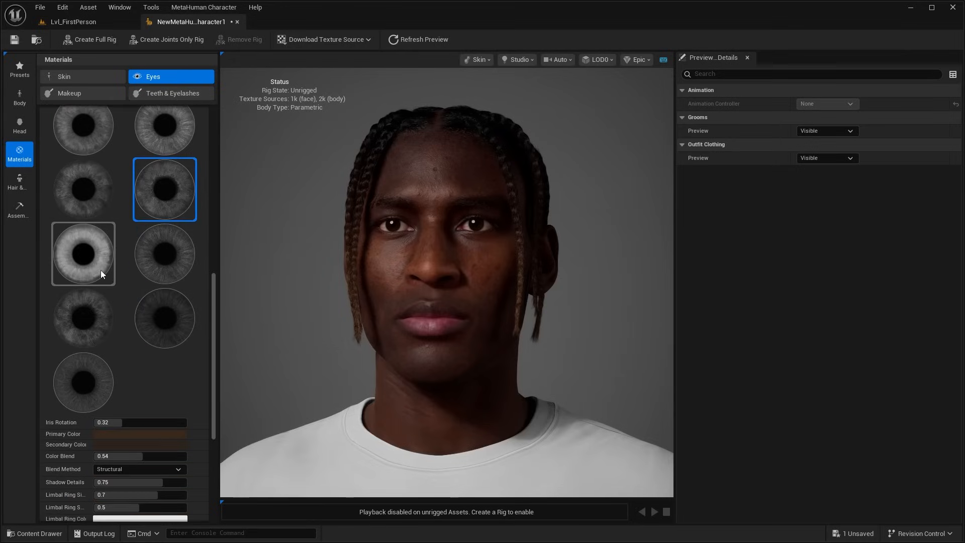
click(68, 93)
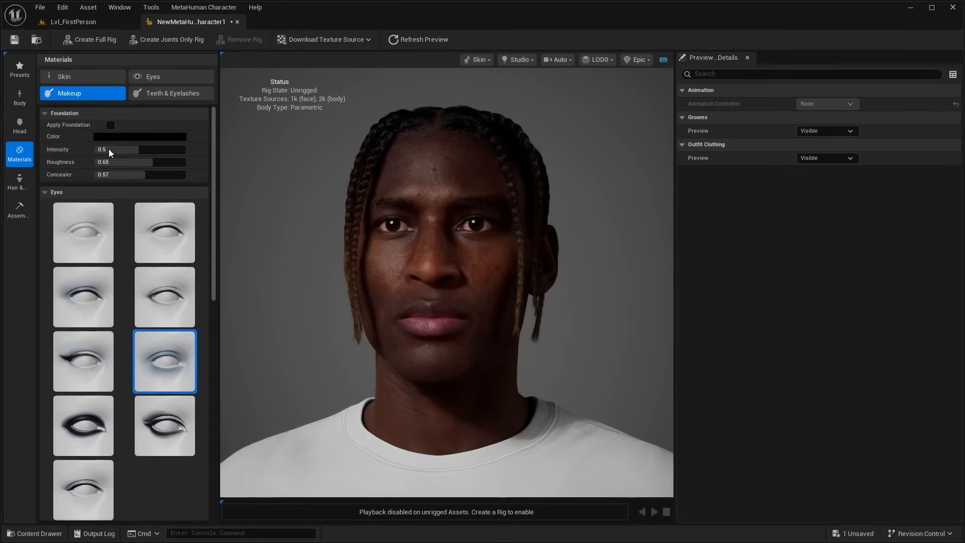
Step: Browse makeup options and show the teeth and eyelash material parameters
scroll(down, 3)
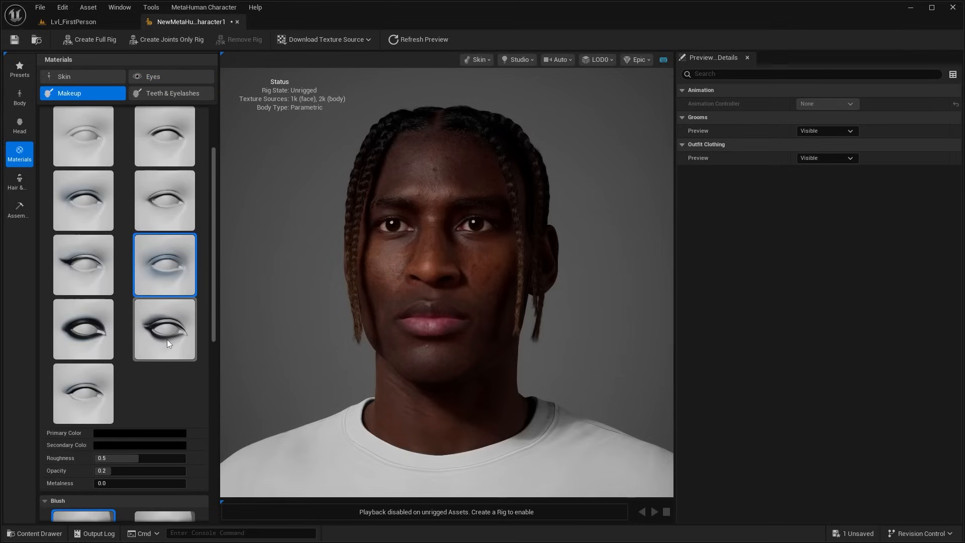
scroll(down, 3)
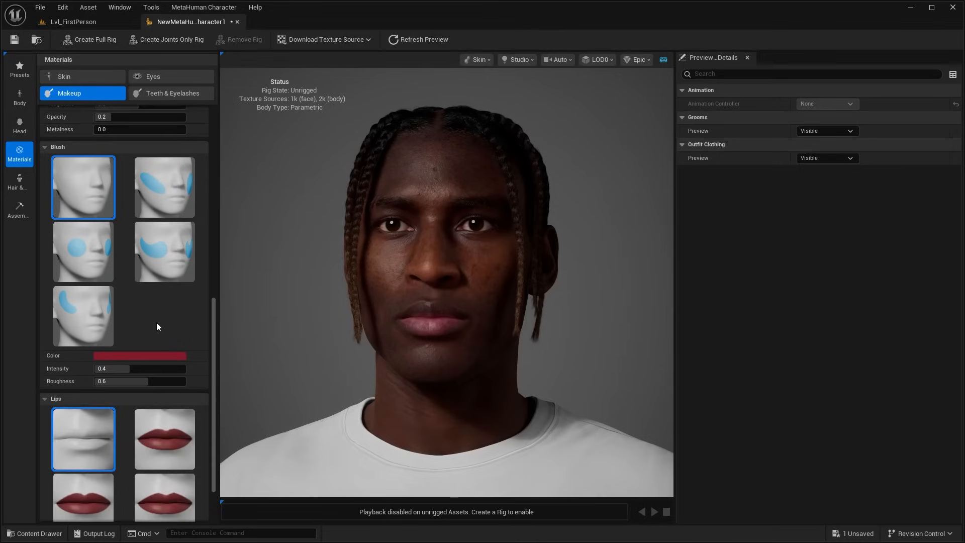
click(171, 93)
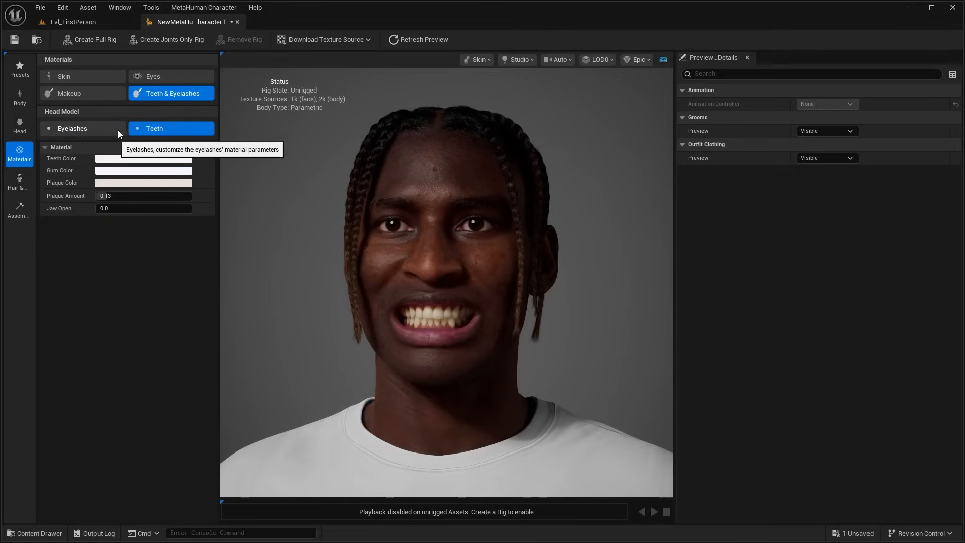
click(72, 128)
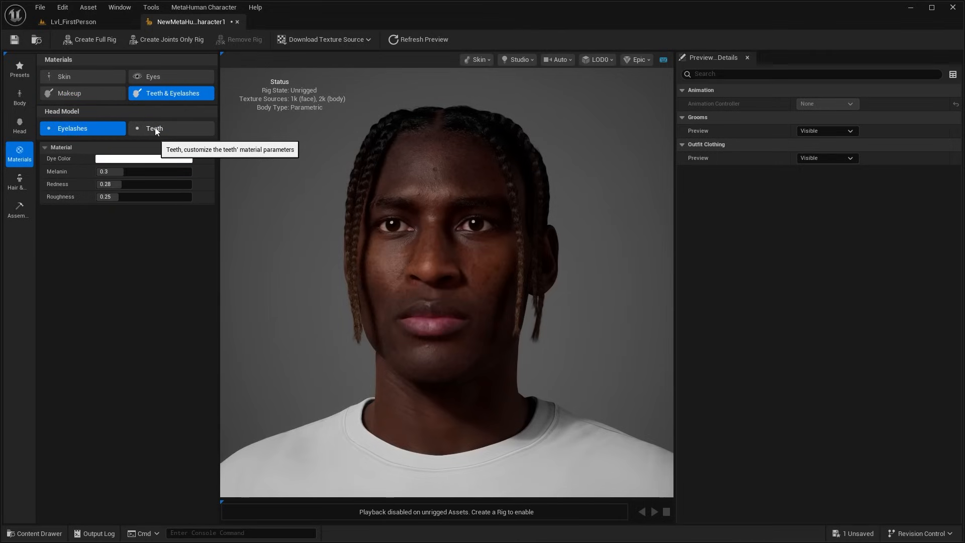
Step: Give the character a short hairstyle and a full beard from the groom library
click(19, 181)
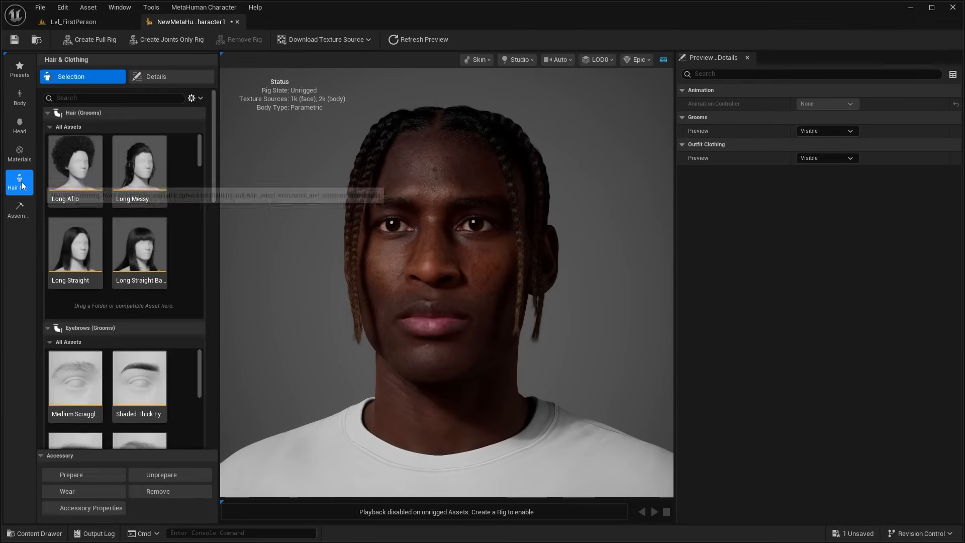
scroll(down, 3)
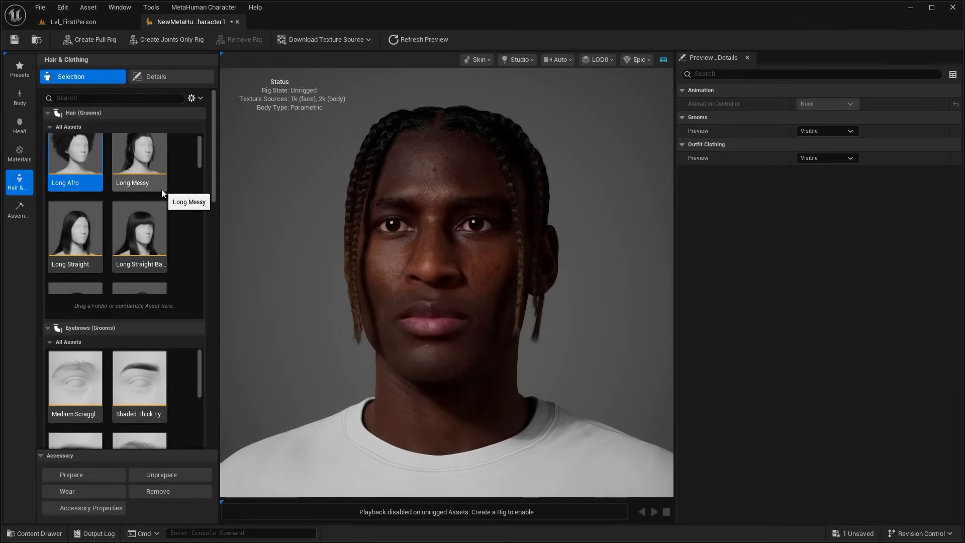
scroll(down, 3)
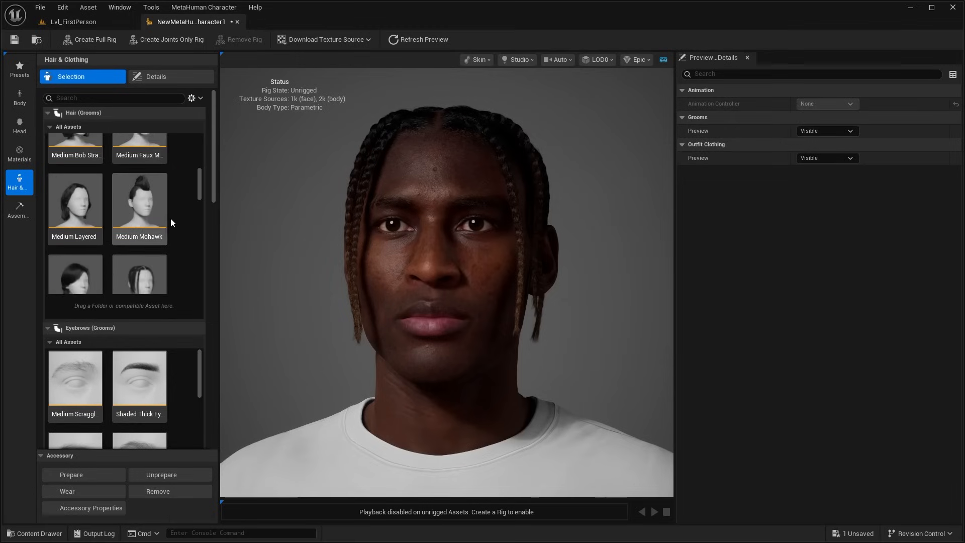
click(74, 171)
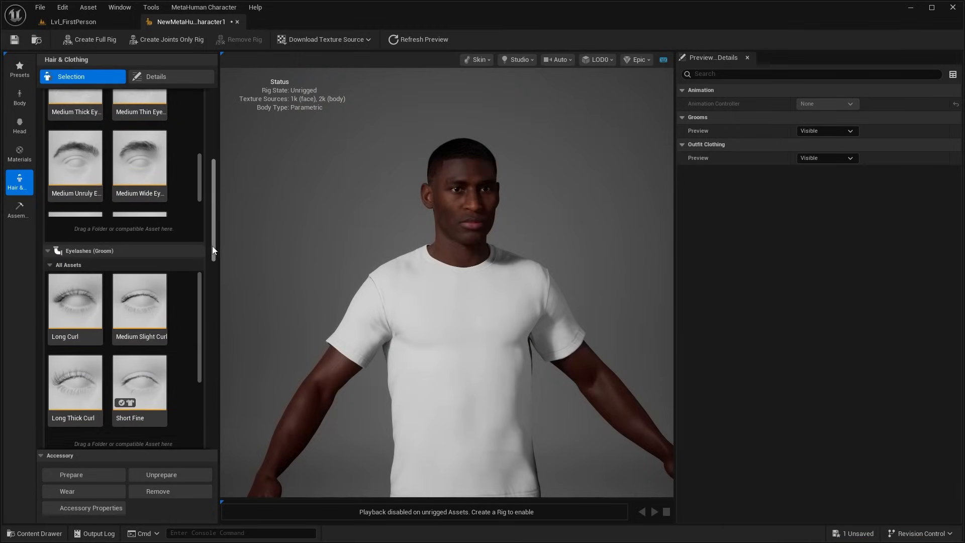
scroll(down, 3)
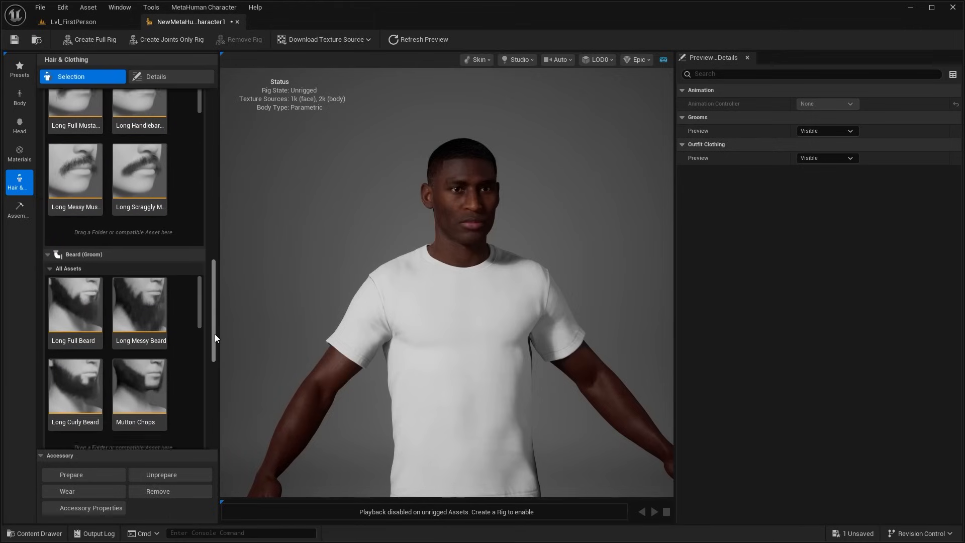
click(140, 304)
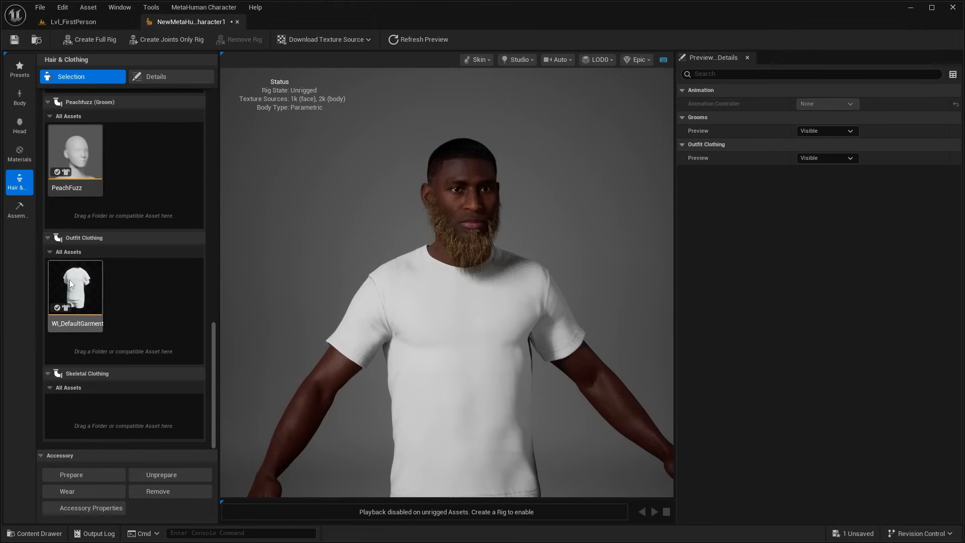
mouse_move(109, 299)
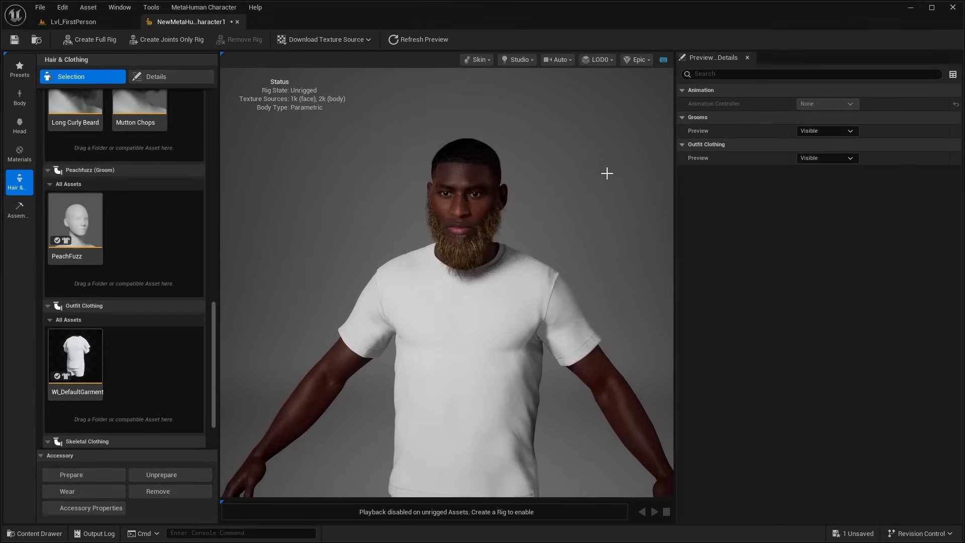
Step: Create a full rig for the character and download 2k resolution texture sources
click(19, 210)
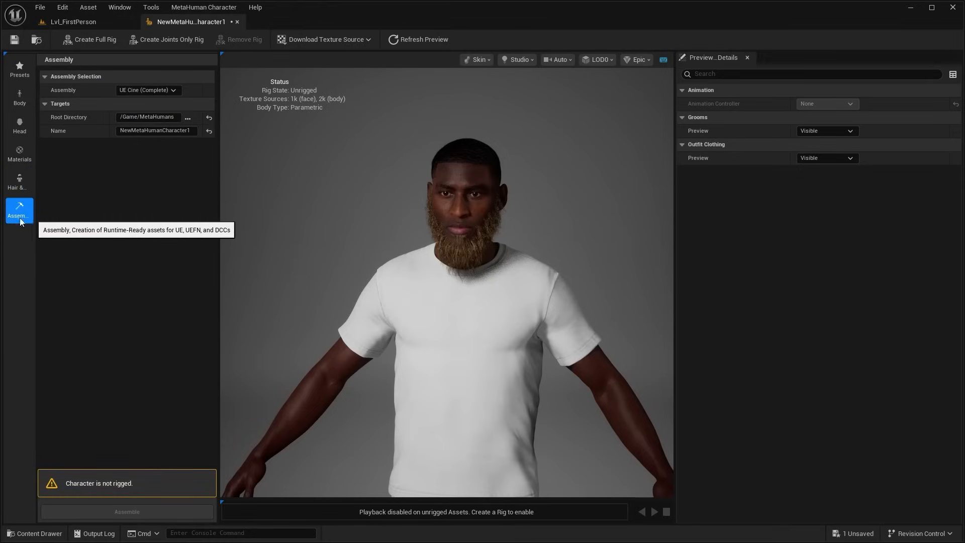
mouse_move(134, 487)
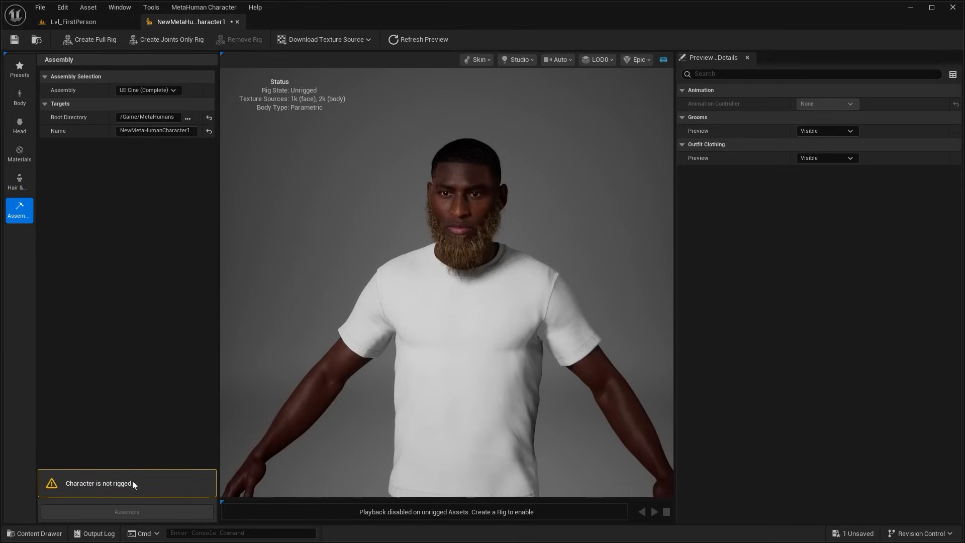
mouse_move(125, 277)
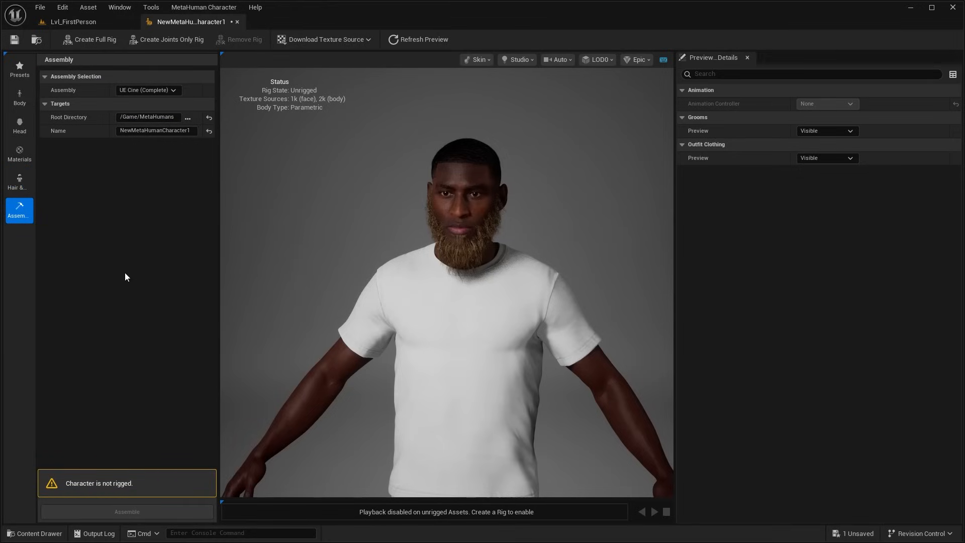
mouse_move(84, 42)
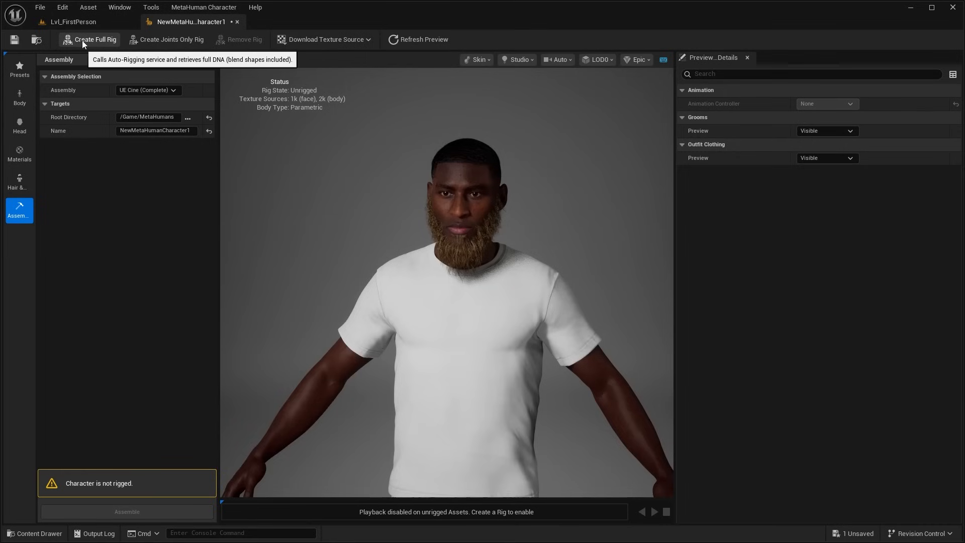
click(94, 40)
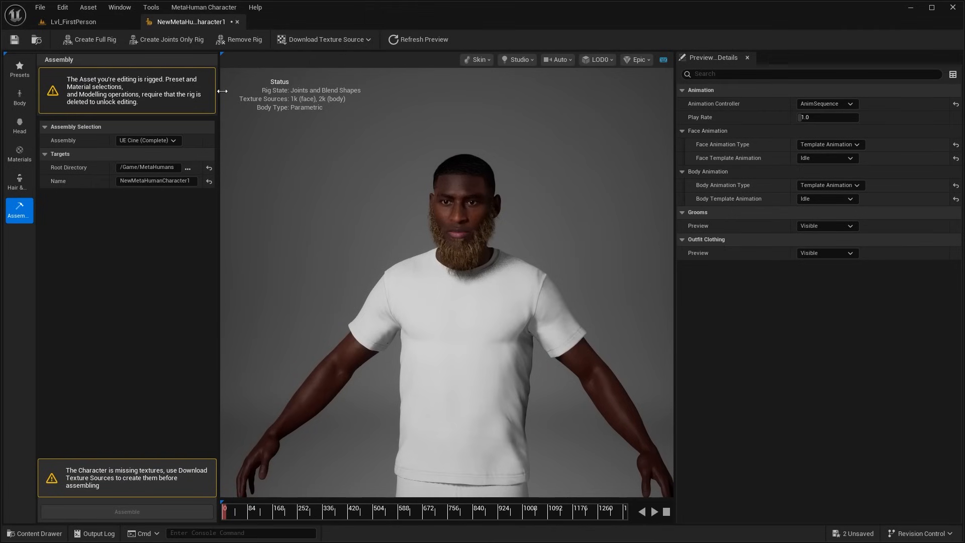
click(325, 40)
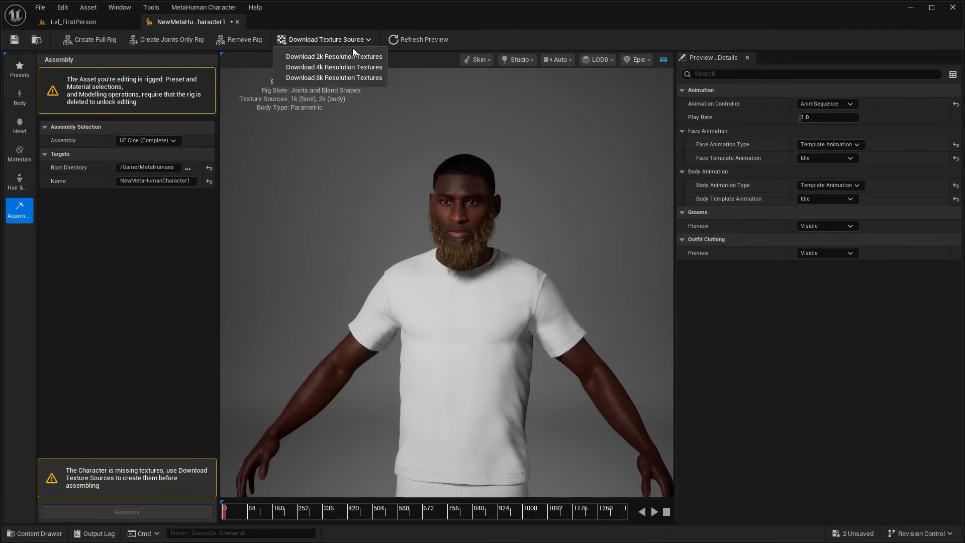
mouse_move(348, 56)
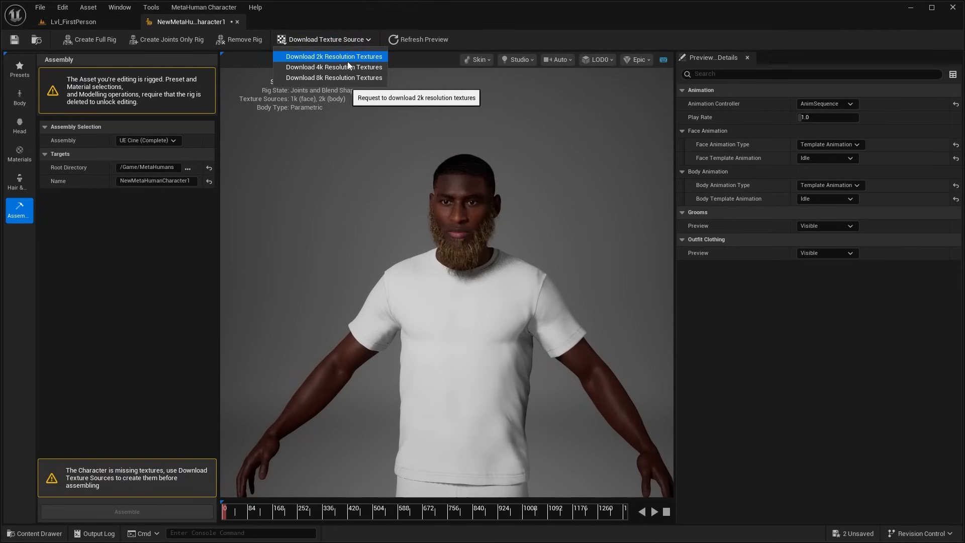
mouse_move(329, 77)
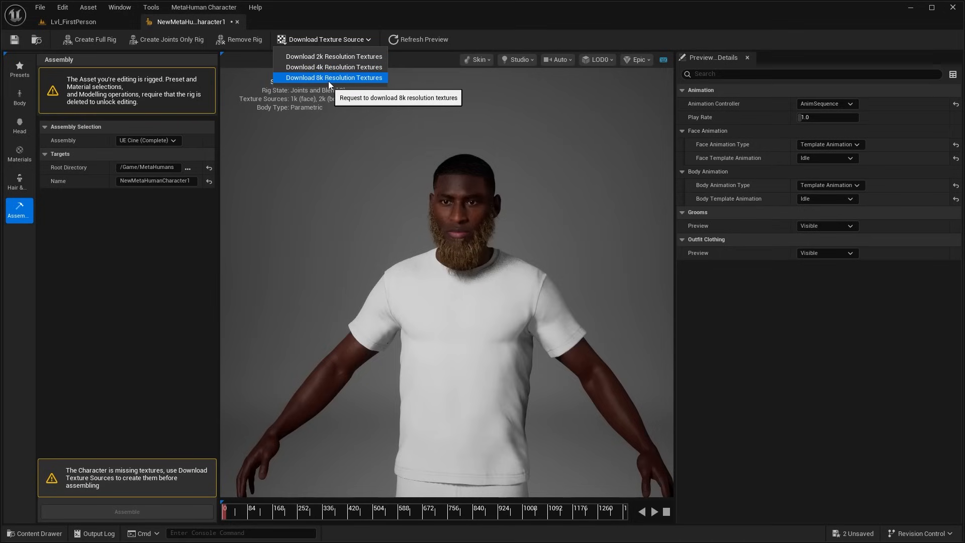
click(334, 77)
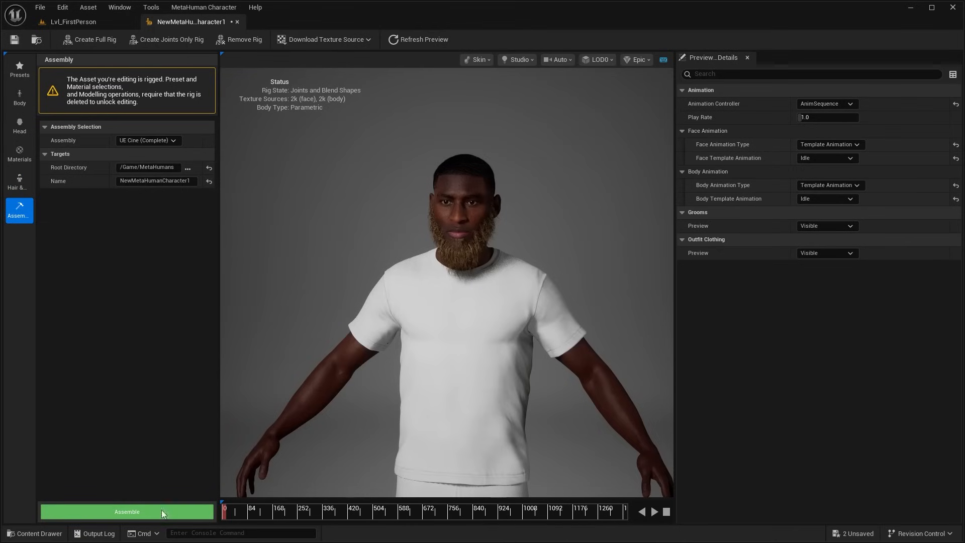
mouse_move(134, 511)
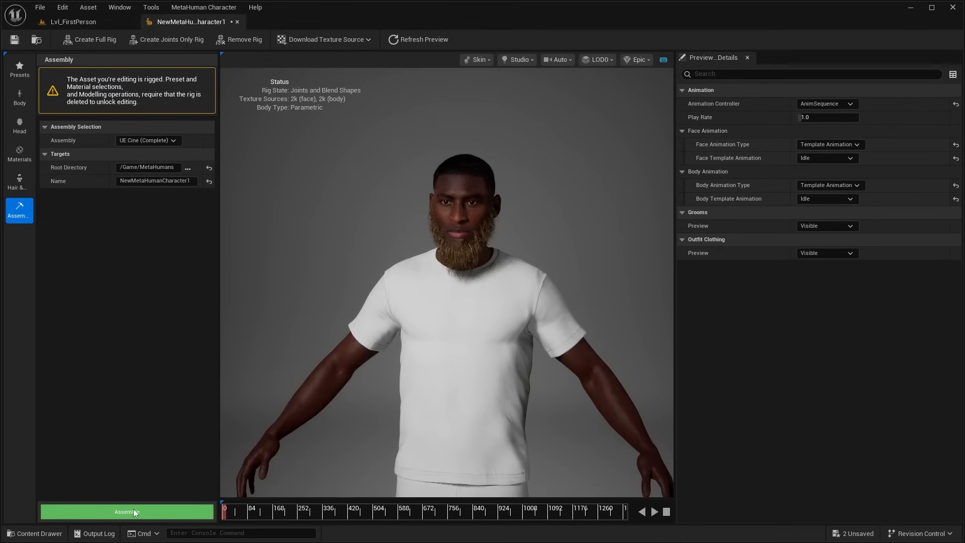
mouse_move(209, 195)
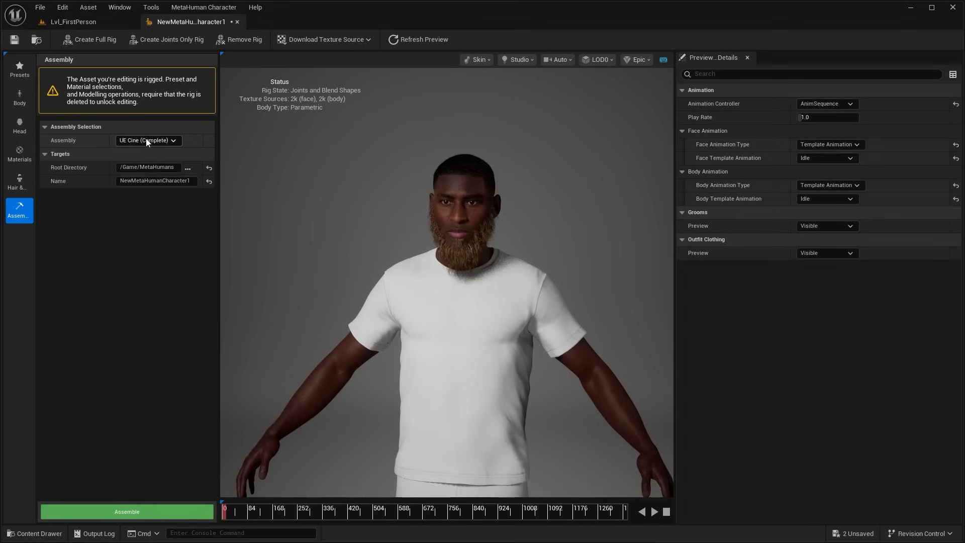
Step: Choose UE Cine (Complete) as the assembly type and start assembling the character
click(147, 139)
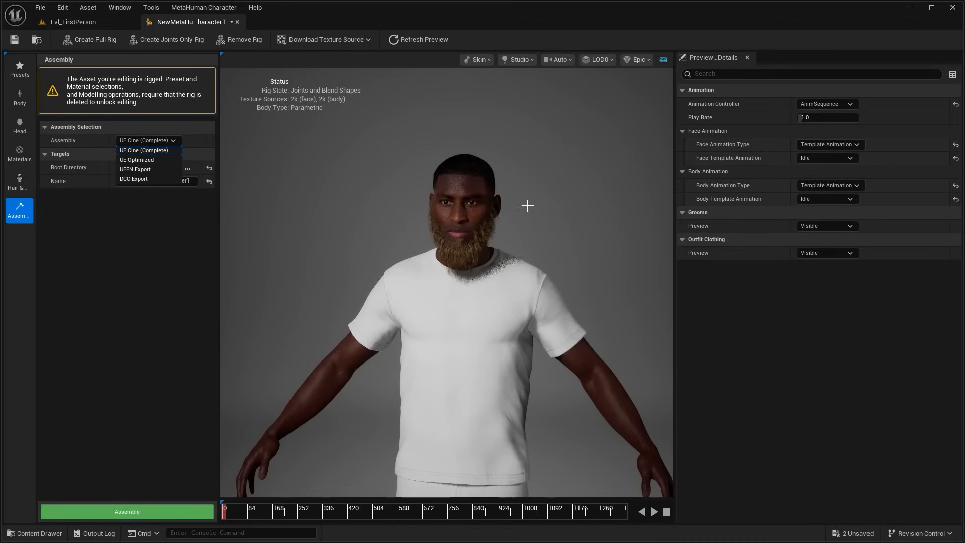
mouse_move(161, 160)
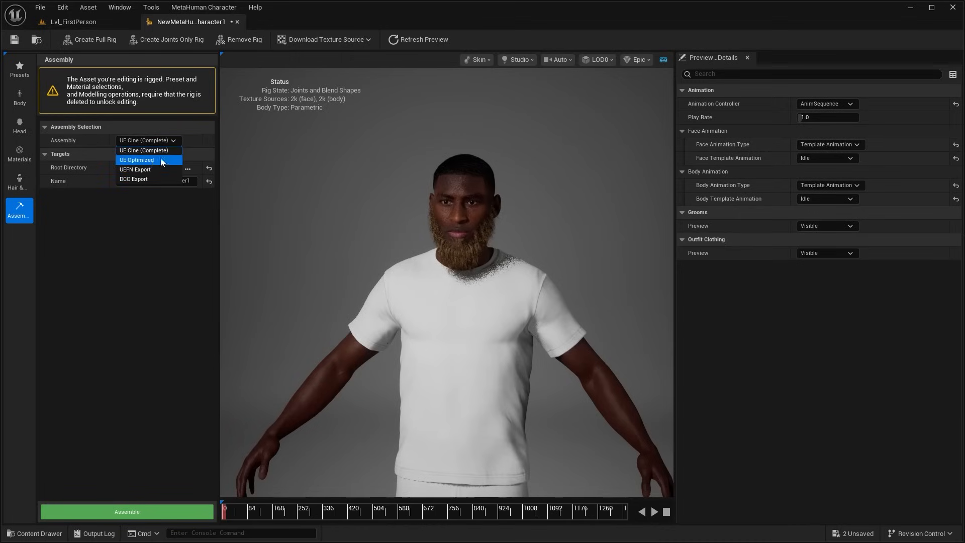
mouse_move(155, 171)
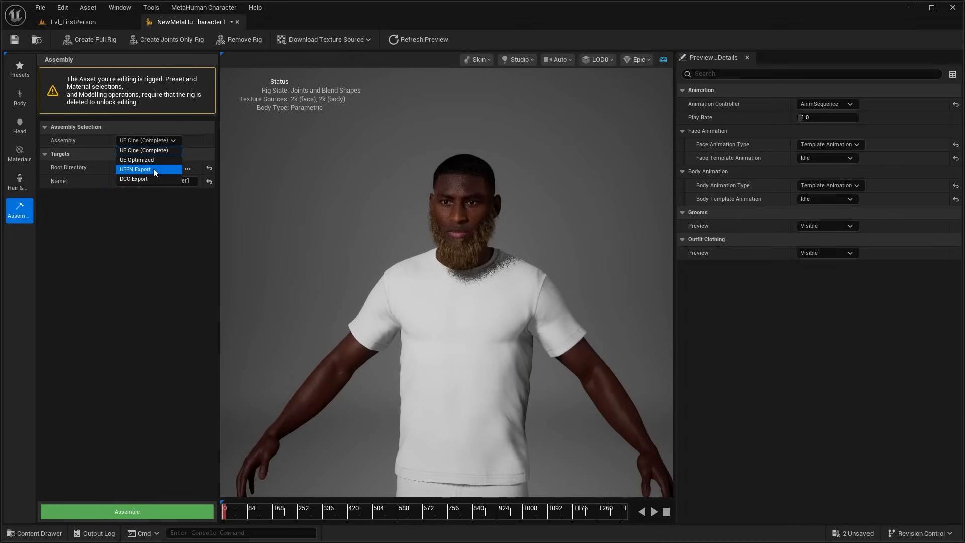
mouse_move(137, 182)
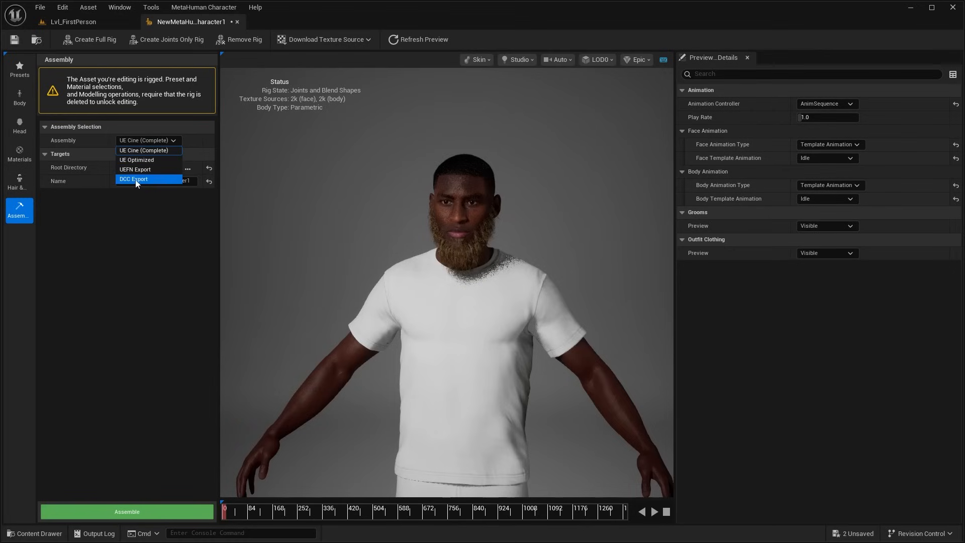
mouse_move(143, 187)
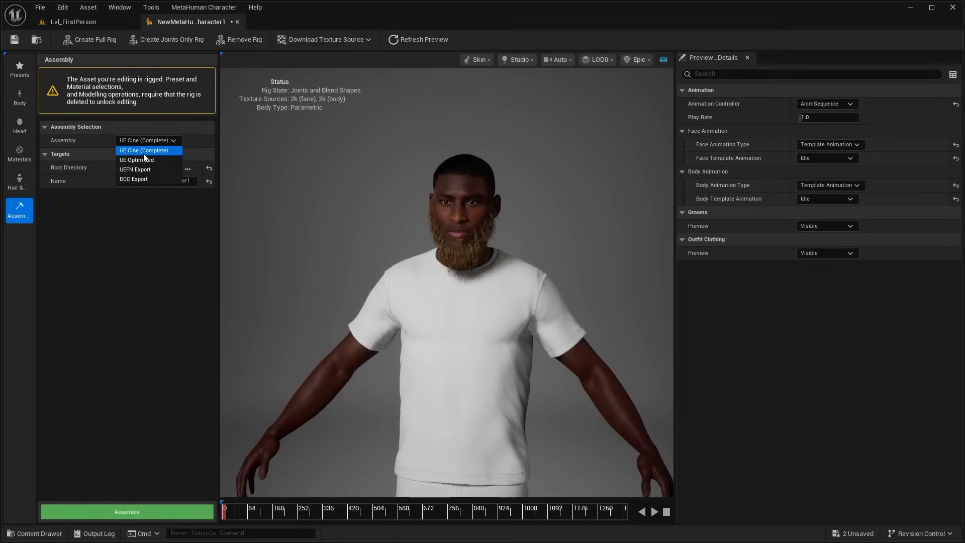
click(148, 151)
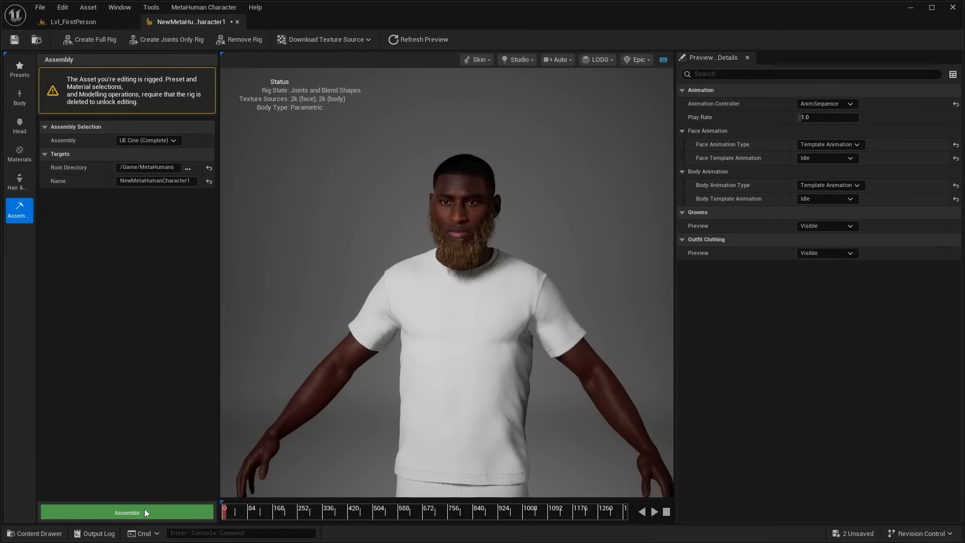
click(127, 511)
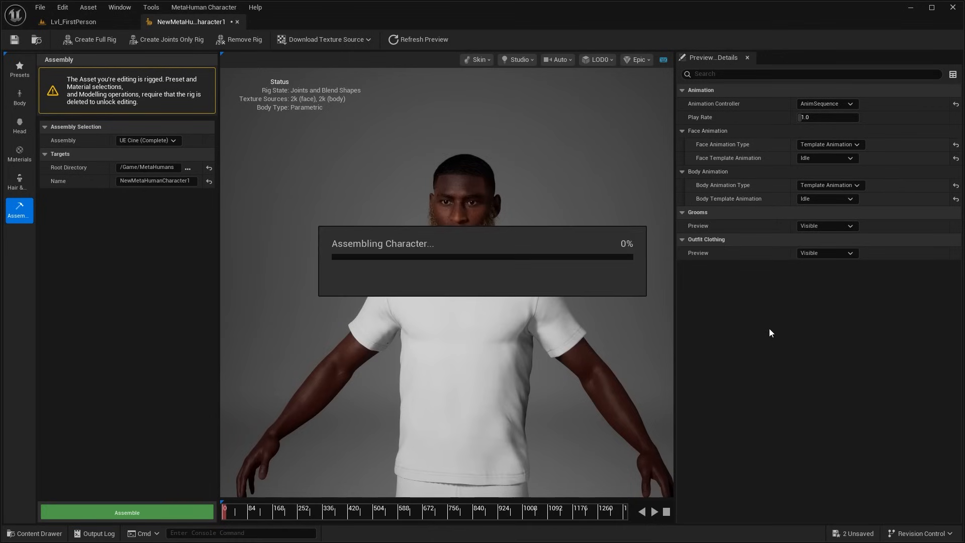
mouse_move(478, 167)
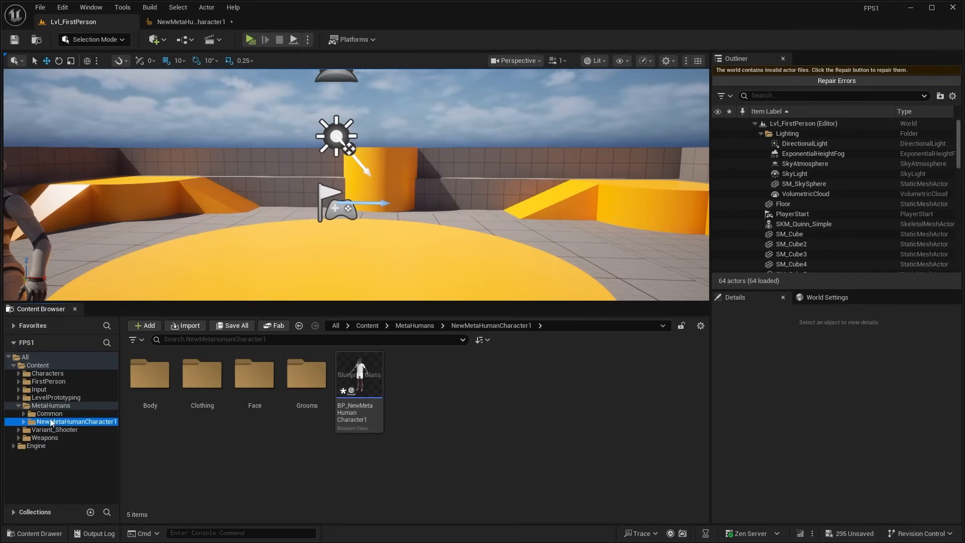
mouse_move(72, 425)
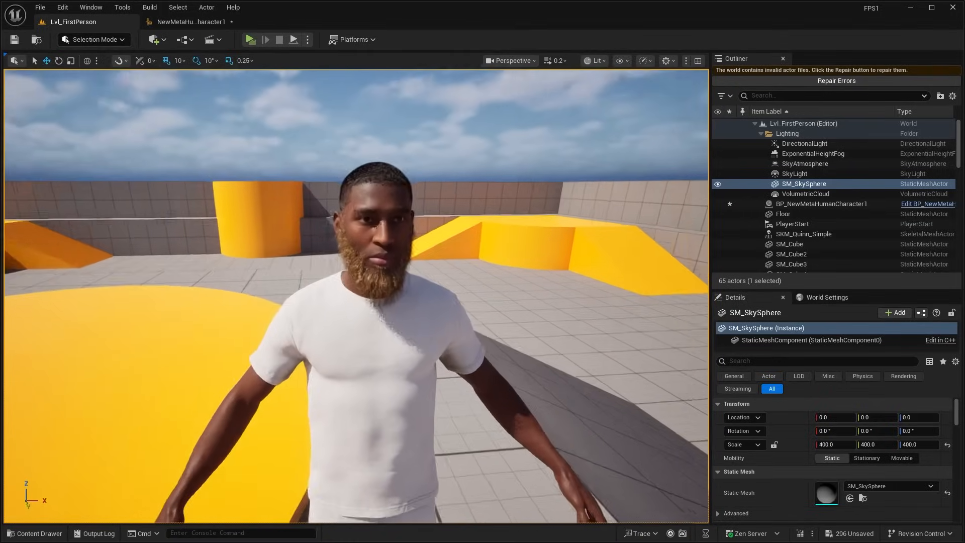
Step: Create a new level sequence and add BP_NewMetaHumanCharacter1 with its control rig tracks
click(821, 203)
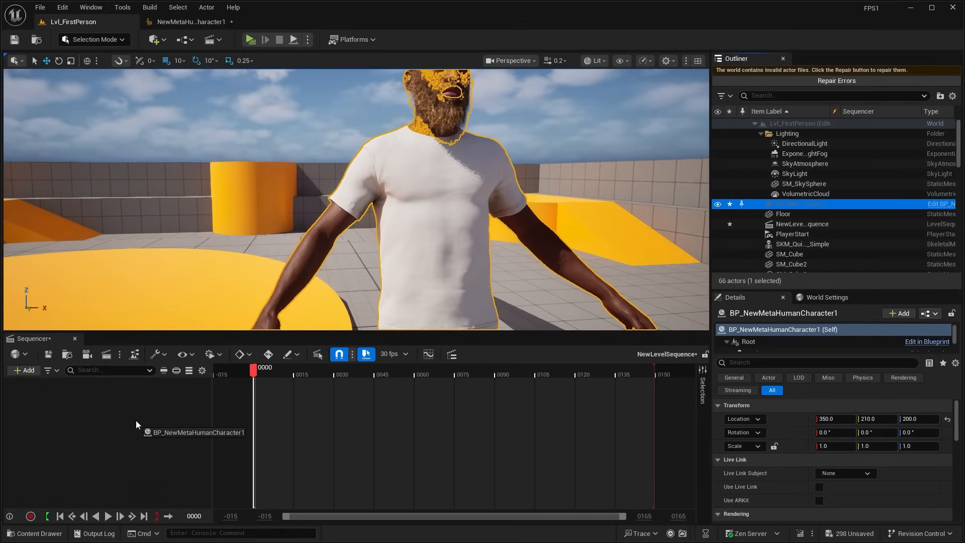
click(93, 40)
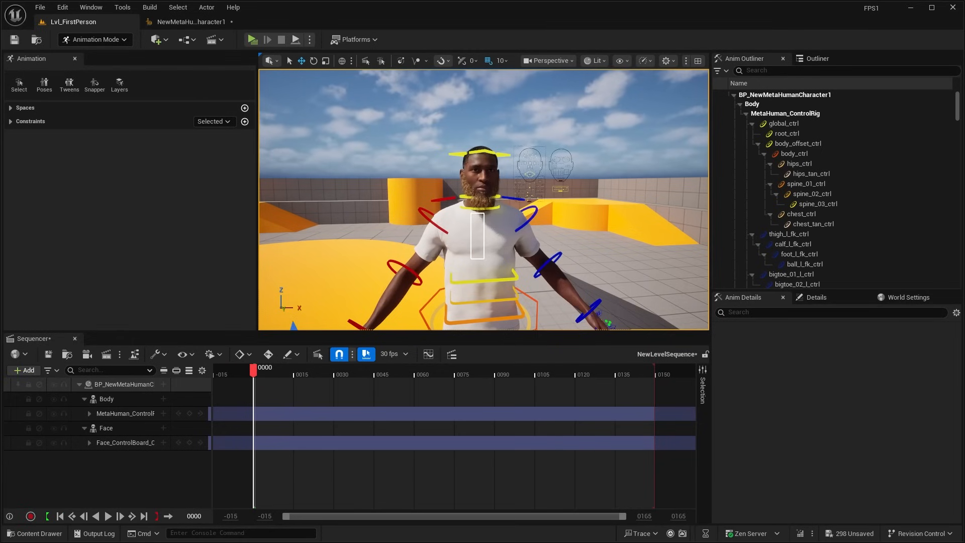